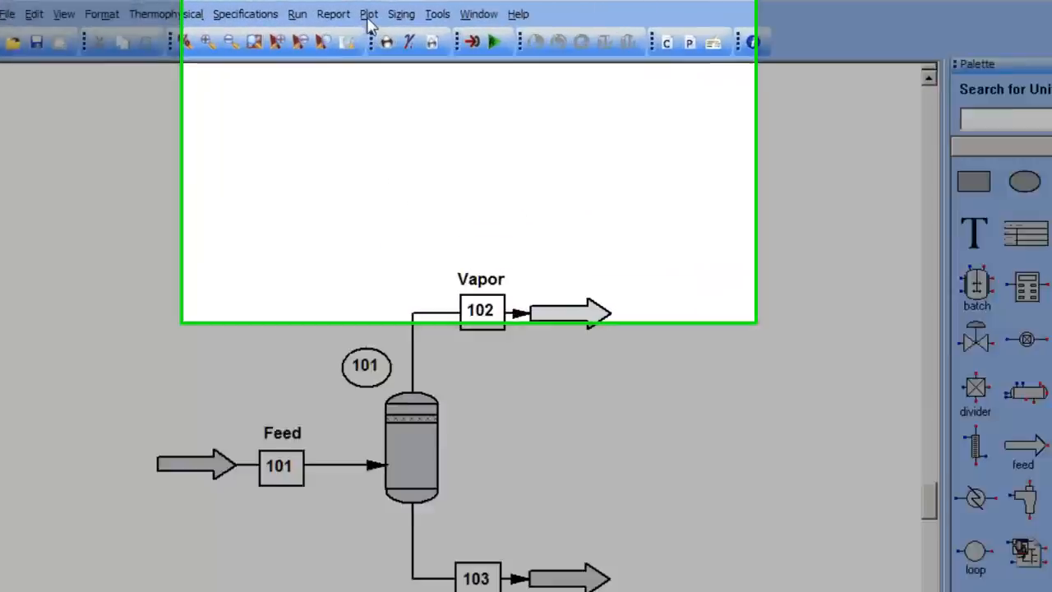
# Step: Open the TPXY plot options and close them without changes
pyautogui.click(368, 14)
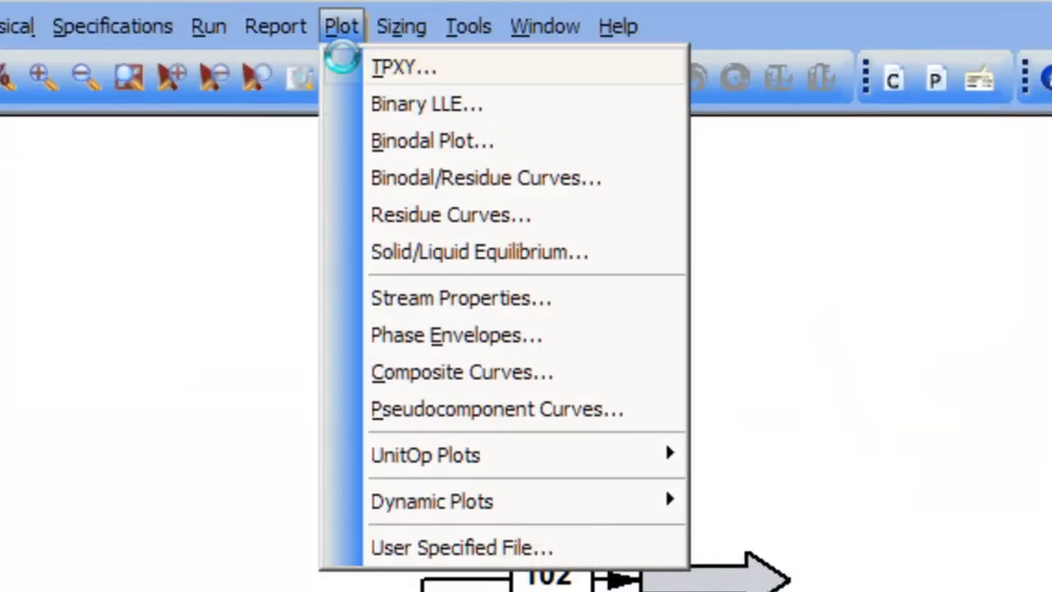
pyautogui.click(403, 67)
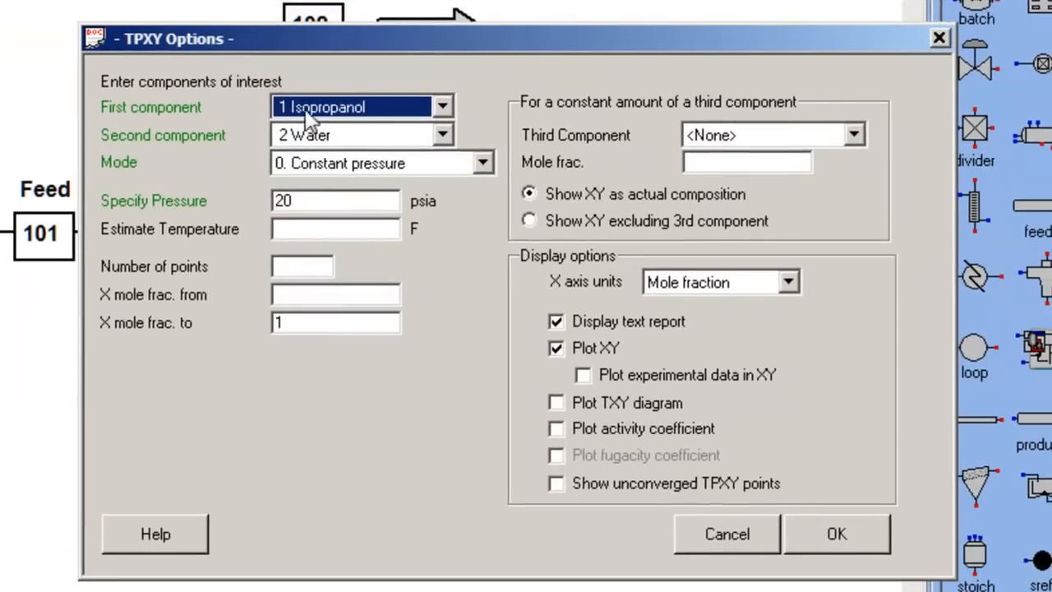
pyautogui.moveTo(341, 140)
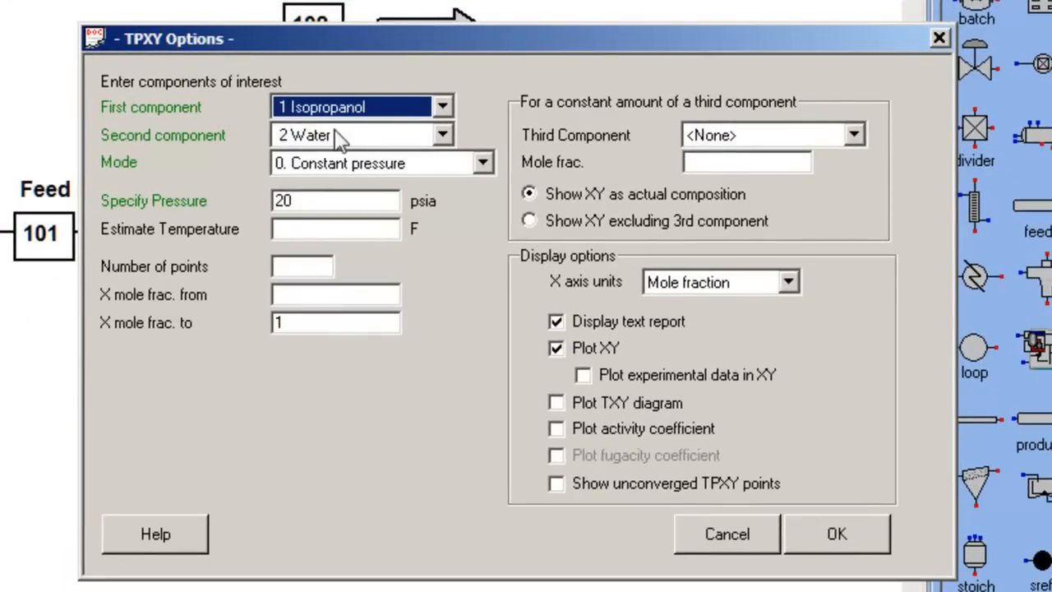
pyautogui.moveTo(235, 124)
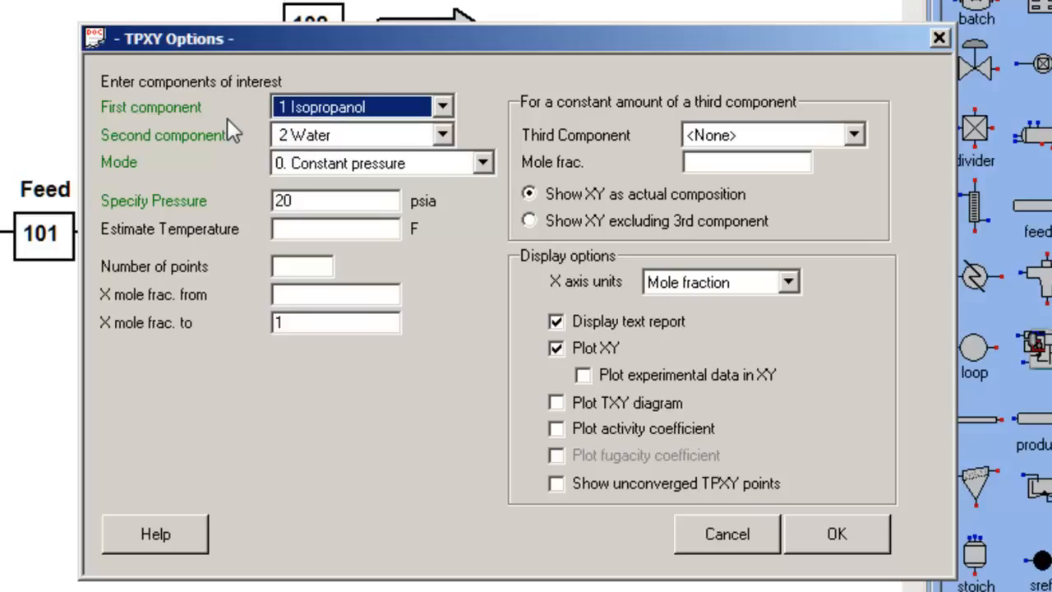
pyautogui.moveTo(818, 526)
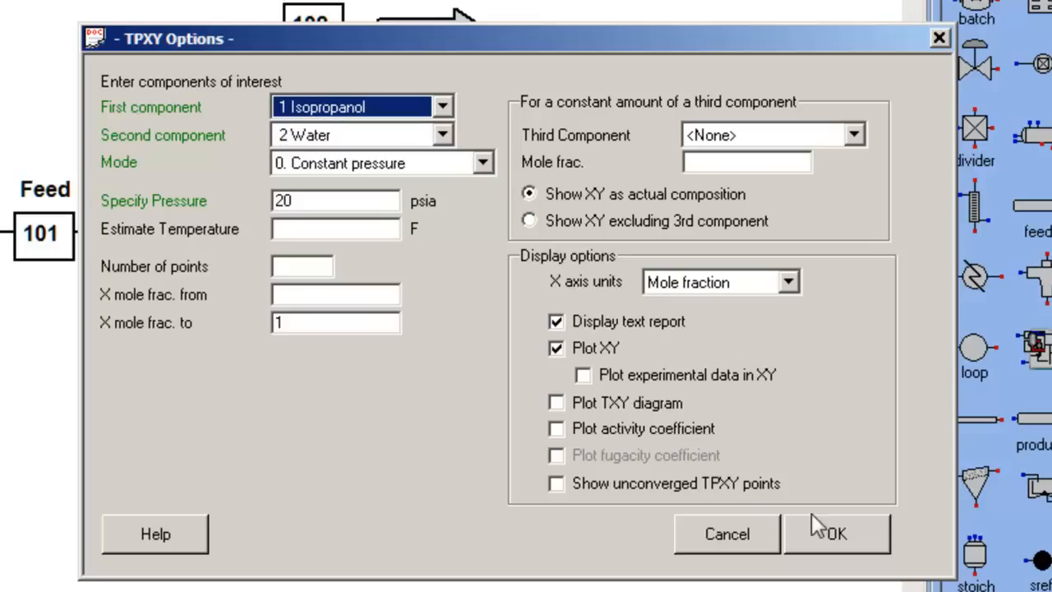
pyautogui.click(836, 533)
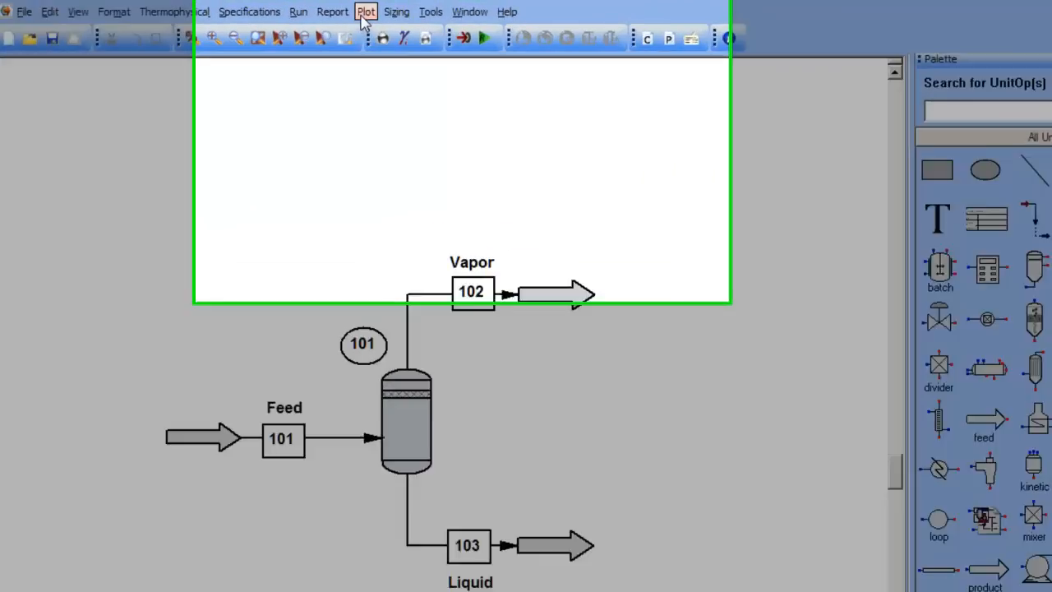
# Step: Run TPXY with Benzene as first component and Water at 20 psia
pyautogui.click(365, 11)
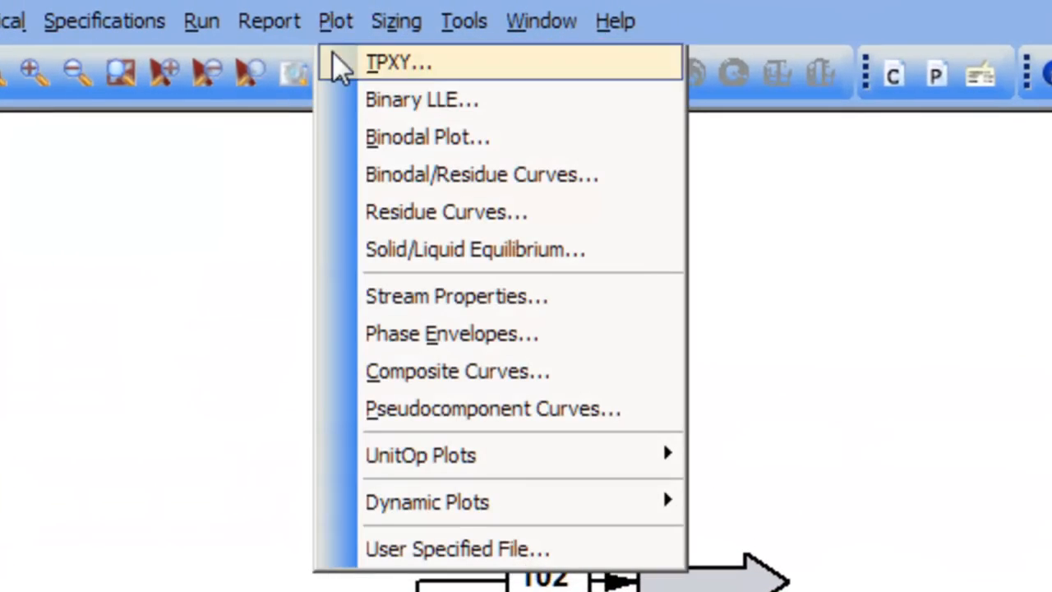
pyautogui.click(398, 62)
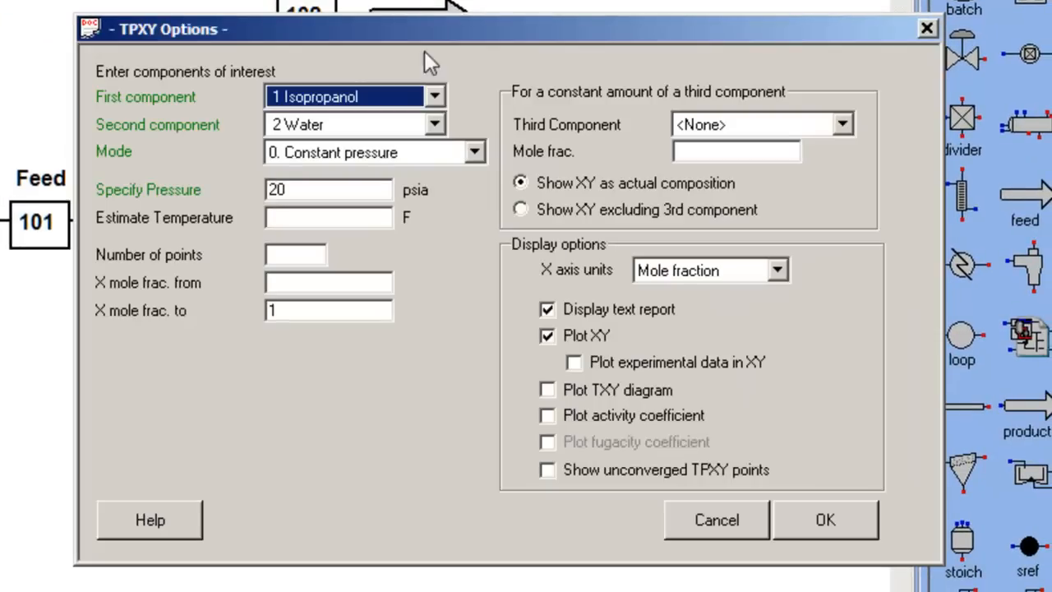
pyautogui.click(435, 96)
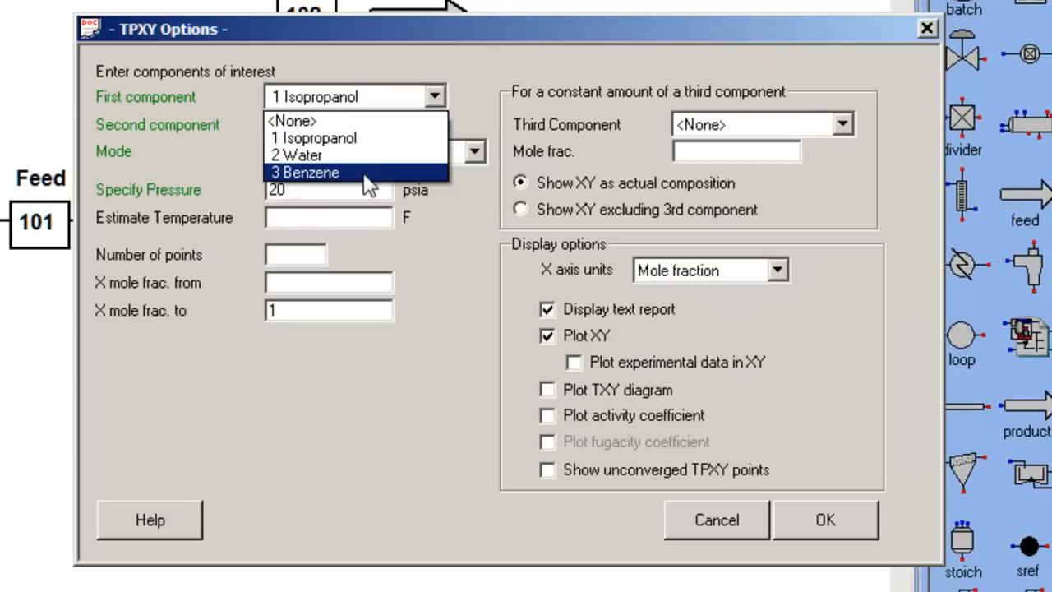
pyautogui.click(308, 172)
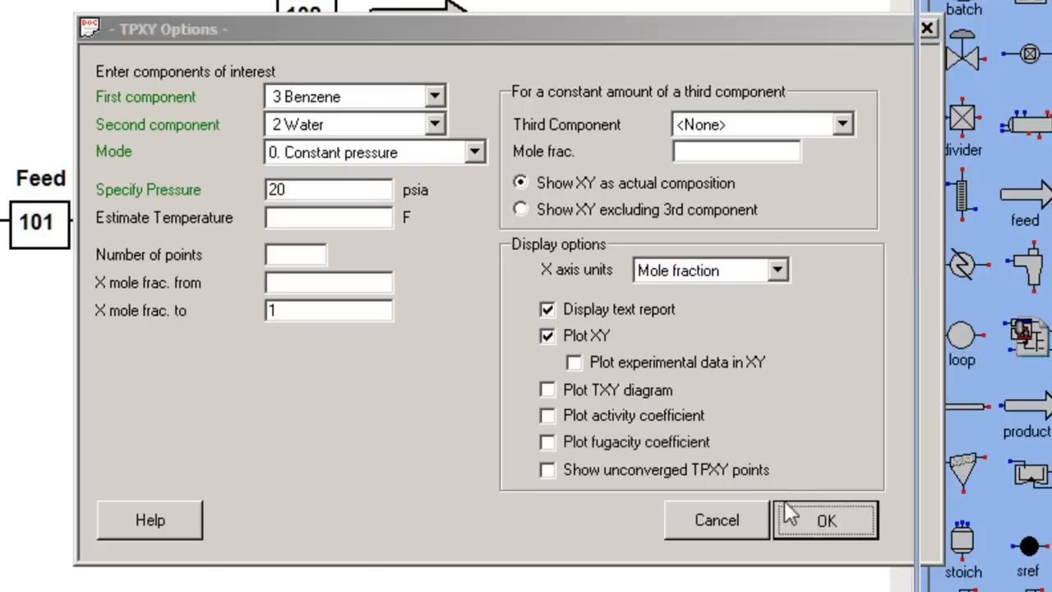
pyautogui.click(827, 520)
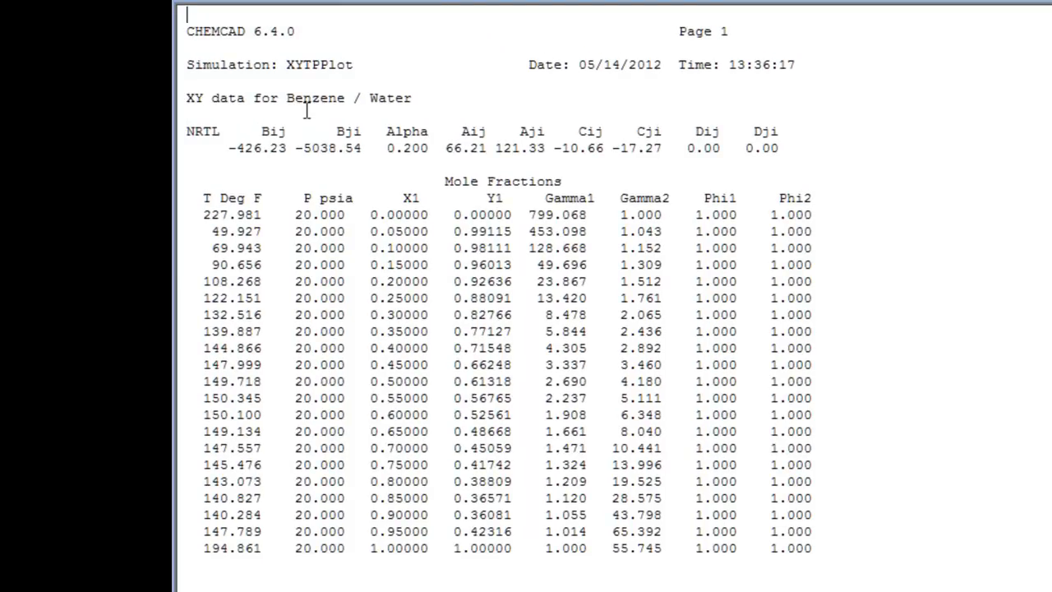
pyautogui.moveTo(250, 164)
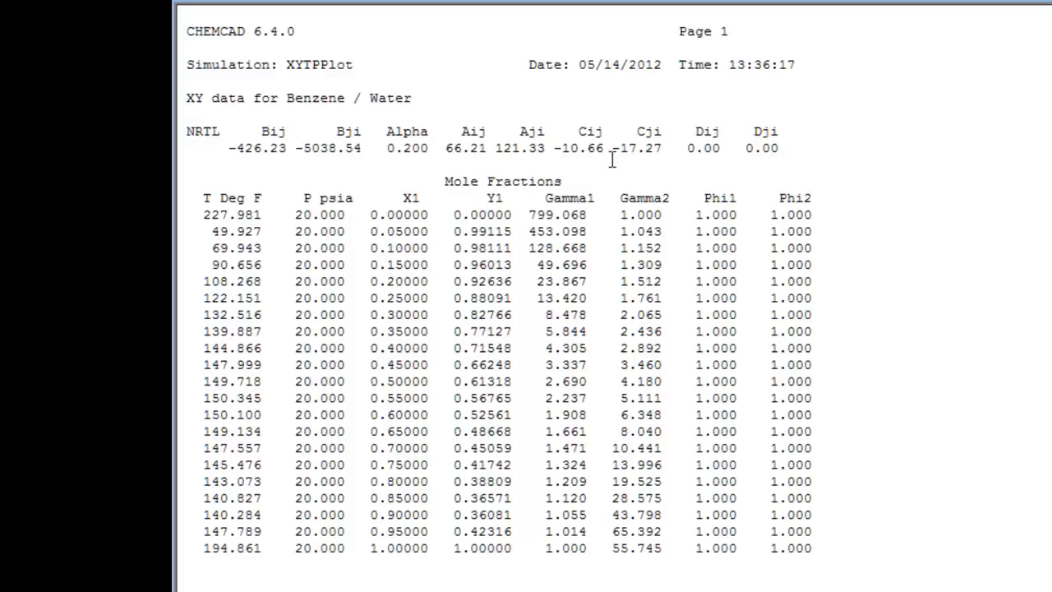
pyautogui.moveTo(239, 190)
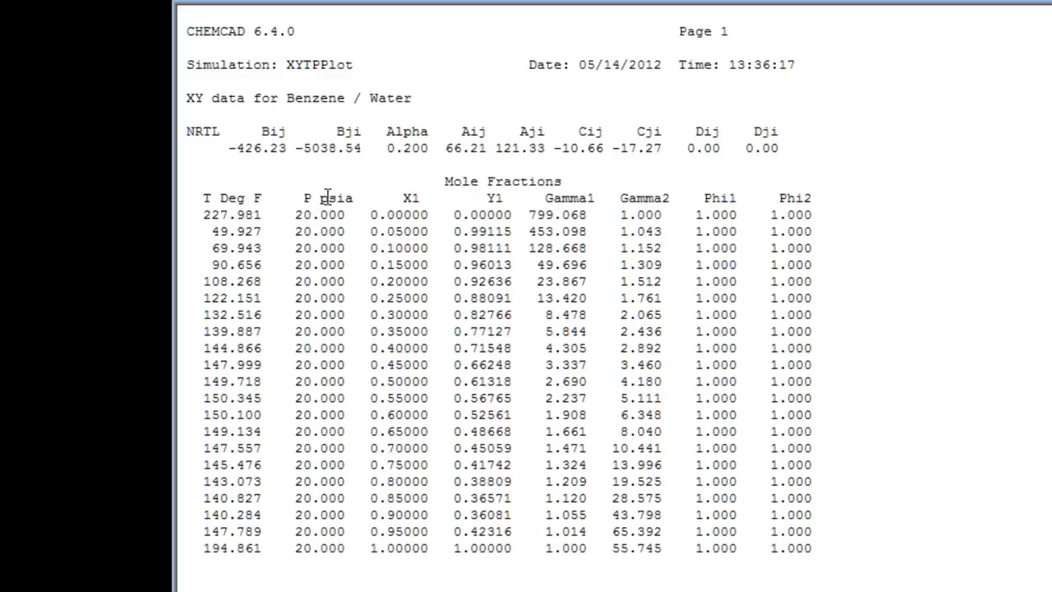
pyautogui.moveTo(347, 195)
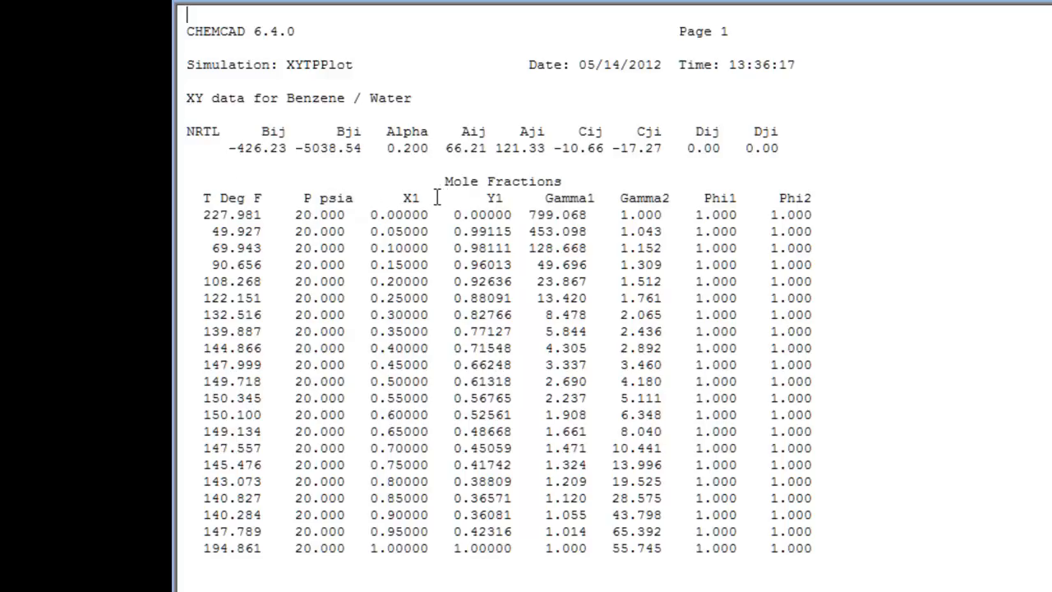
pyautogui.moveTo(481, 198)
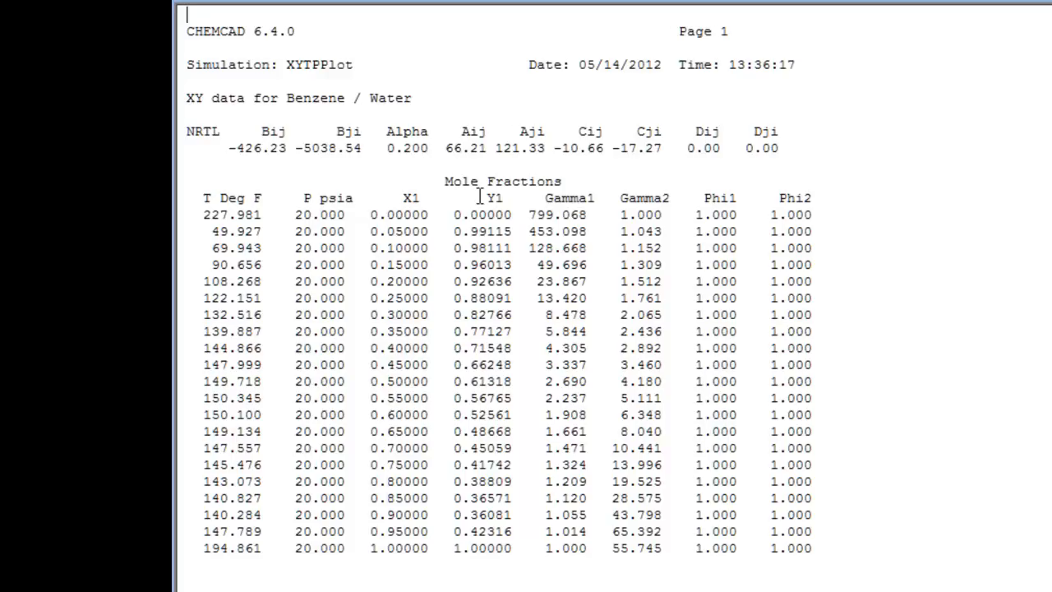
pyautogui.moveTo(522, 197)
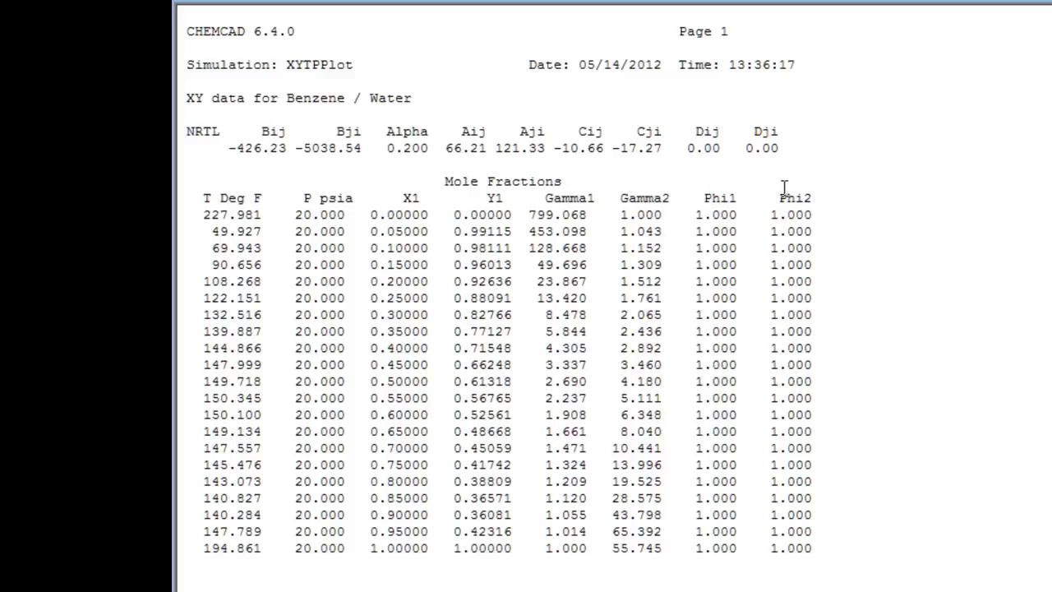
pyautogui.moveTo(728, 187)
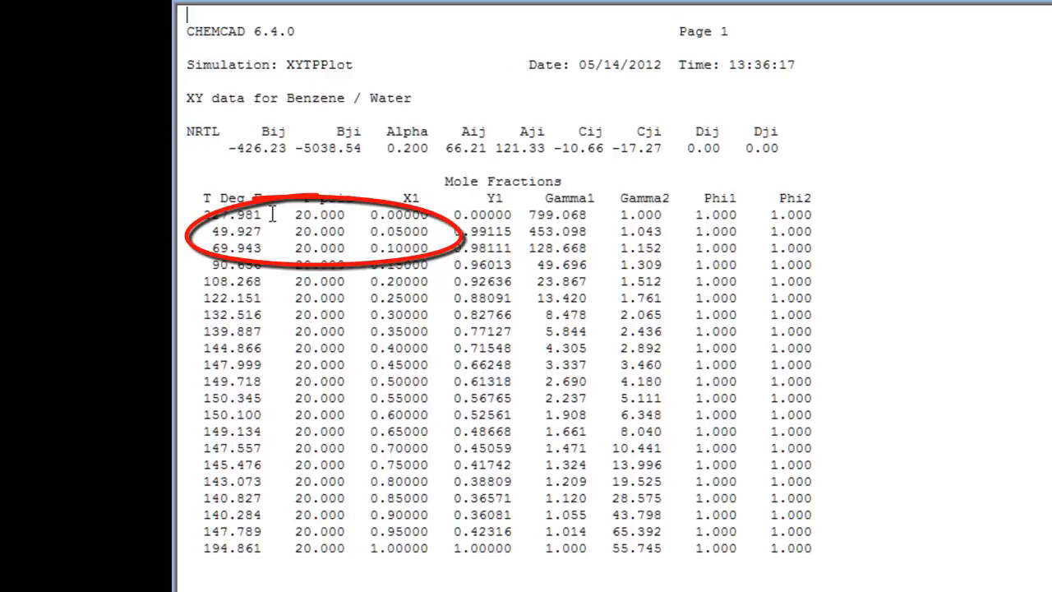
pyautogui.moveTo(267, 374)
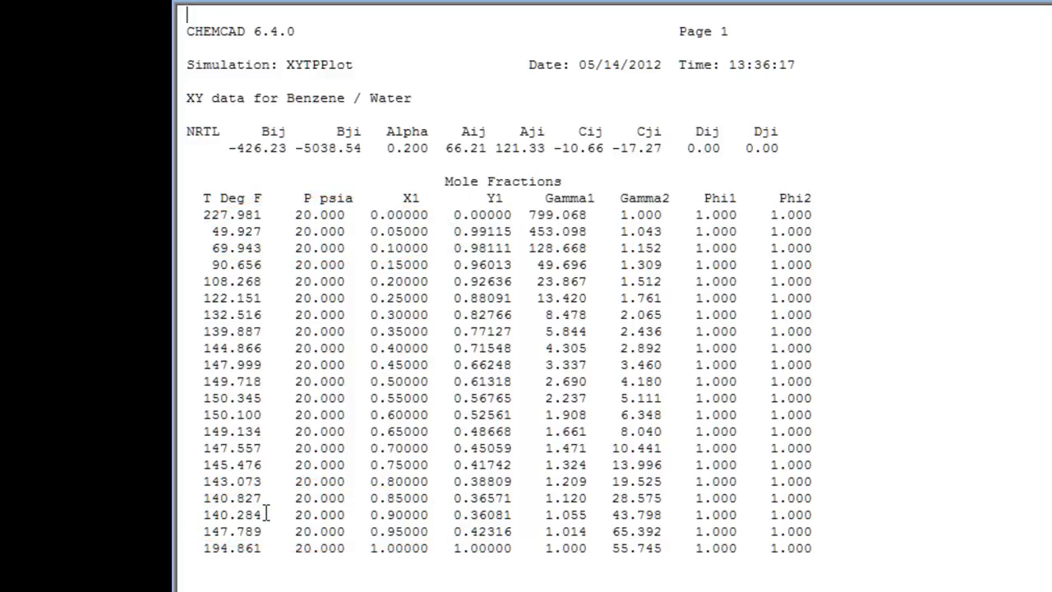
pyautogui.moveTo(263, 502)
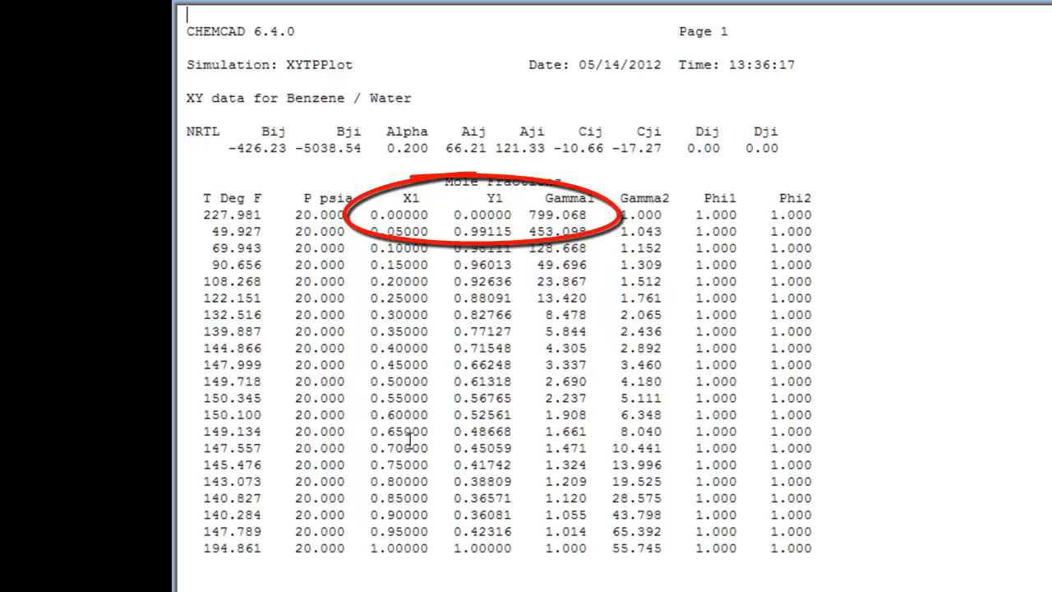
pyautogui.moveTo(523, 211)
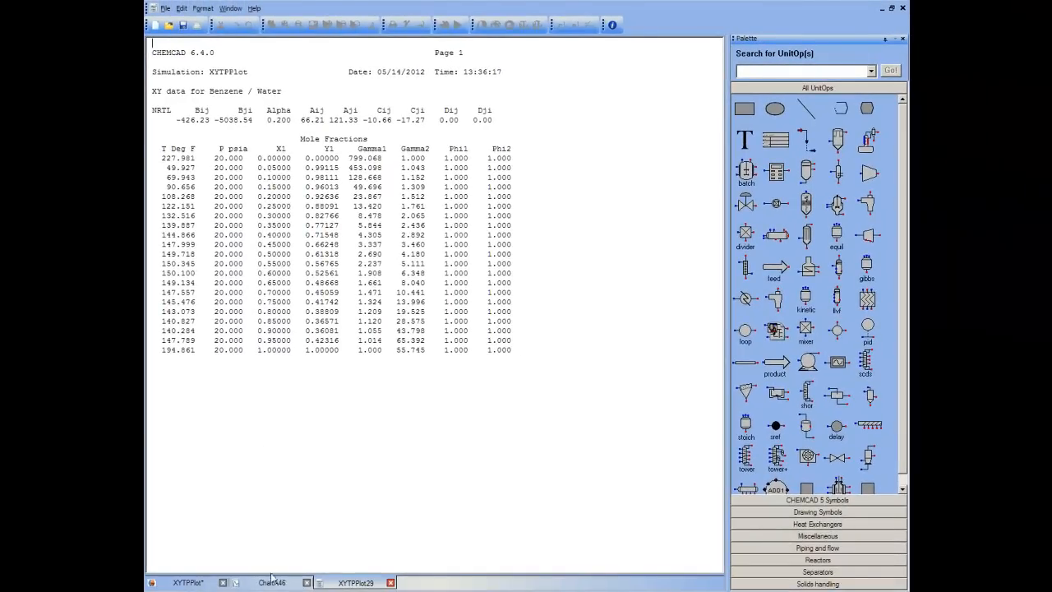
# Step: Bring up the curved benzene/water XY diagram tab
pyautogui.click(271, 582)
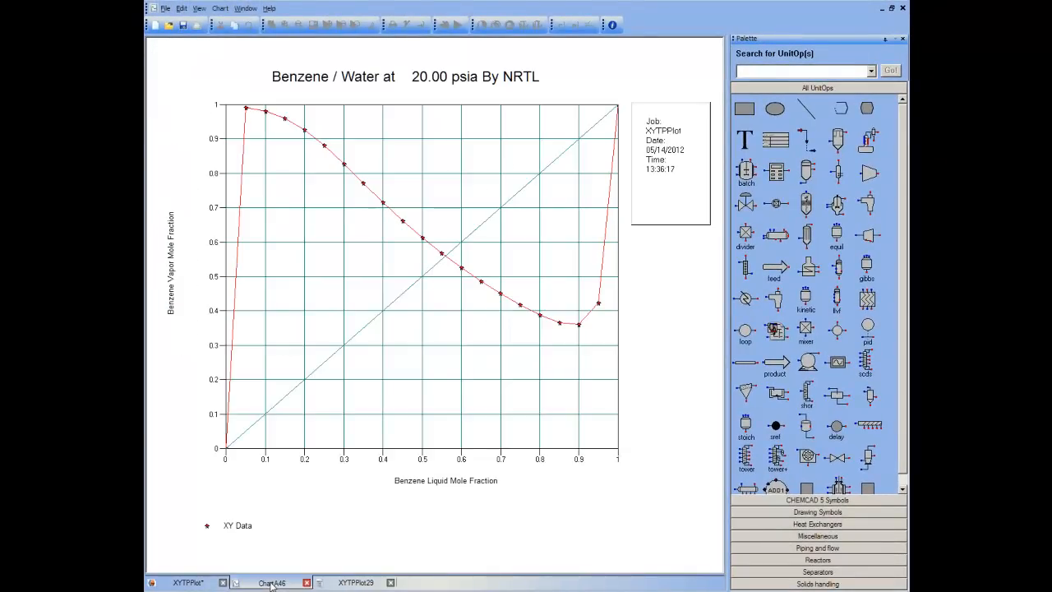
pyautogui.moveTo(241, 449)
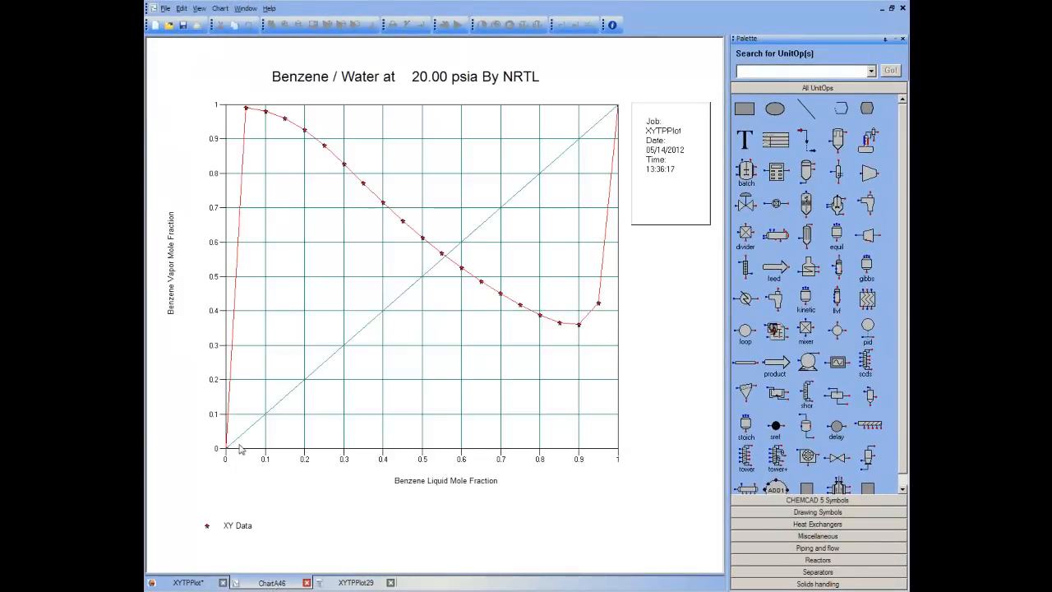
pyautogui.moveTo(256, 121)
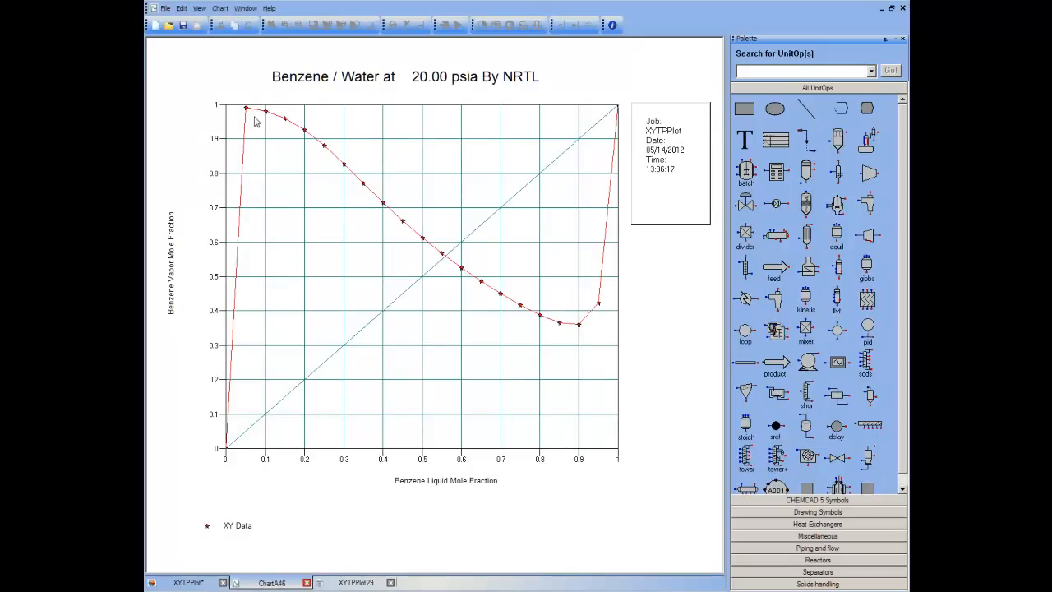
pyautogui.moveTo(572, 318)
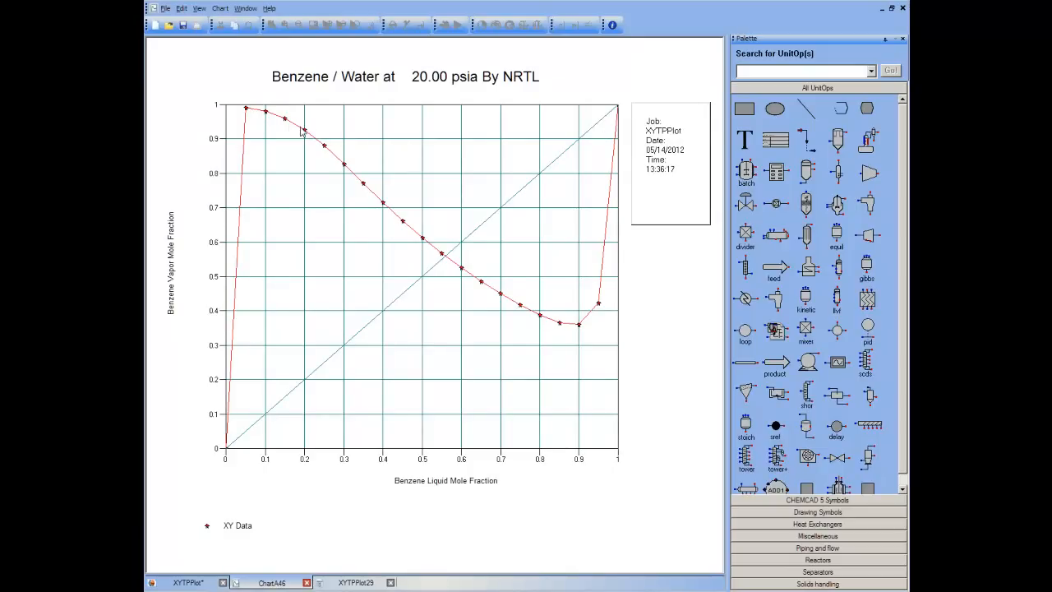
pyautogui.moveTo(454, 276)
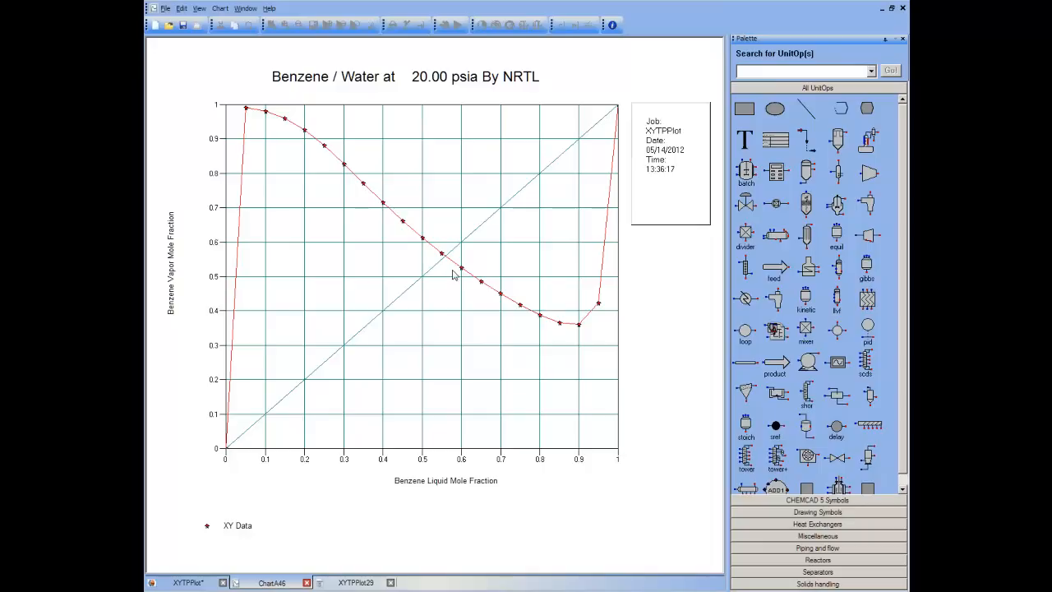
pyautogui.moveTo(408, 469)
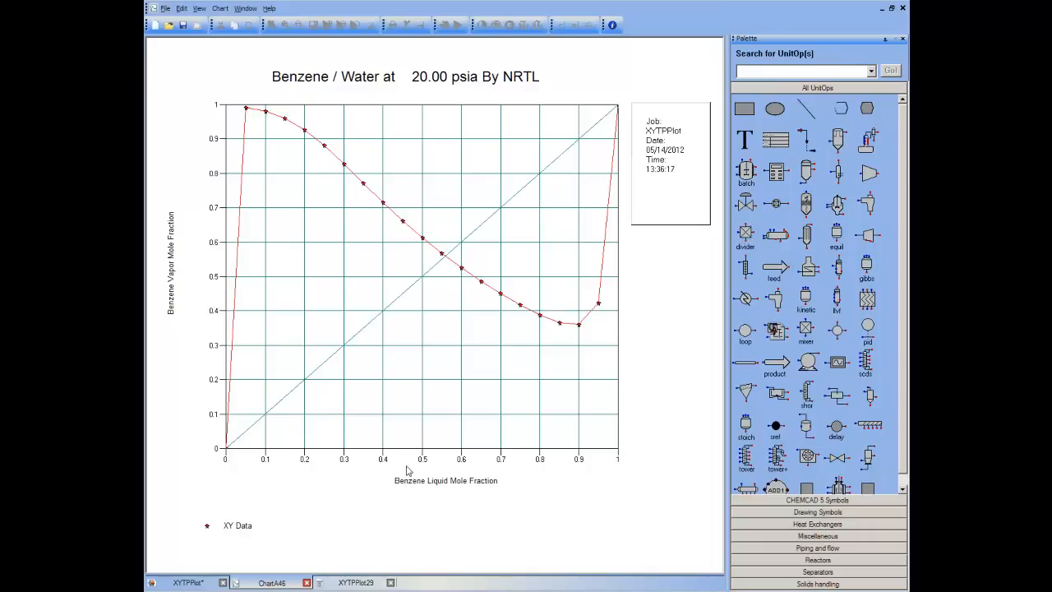
pyautogui.moveTo(474, 470)
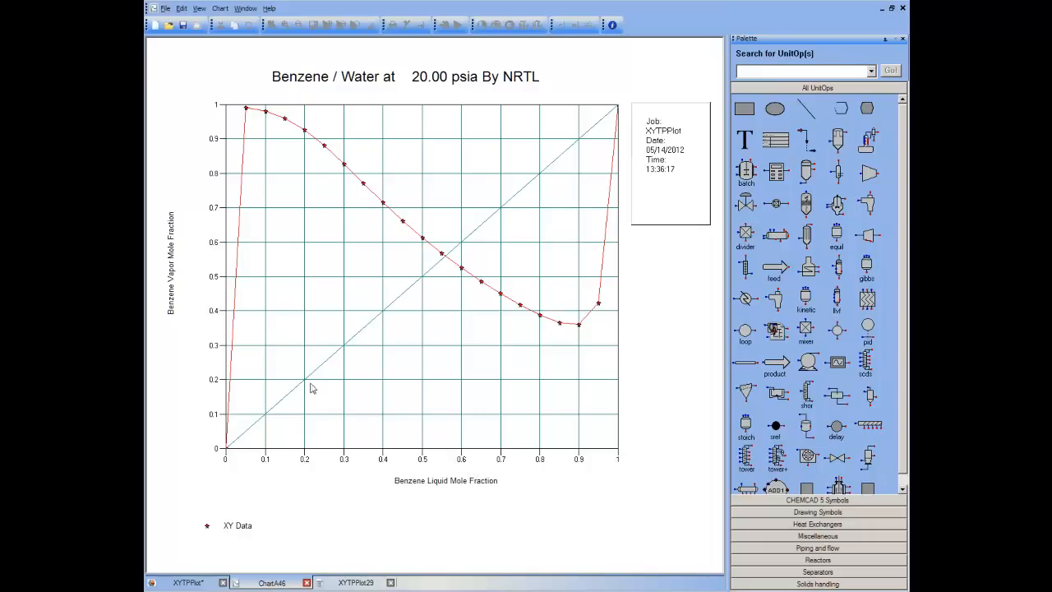
pyautogui.moveTo(300, 384)
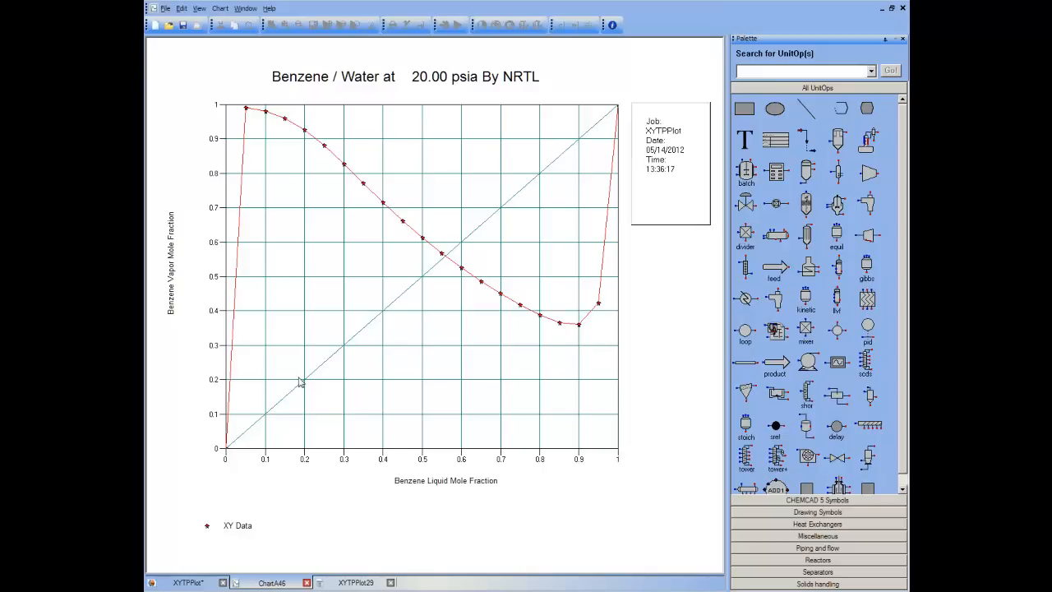
pyautogui.moveTo(250, 157)
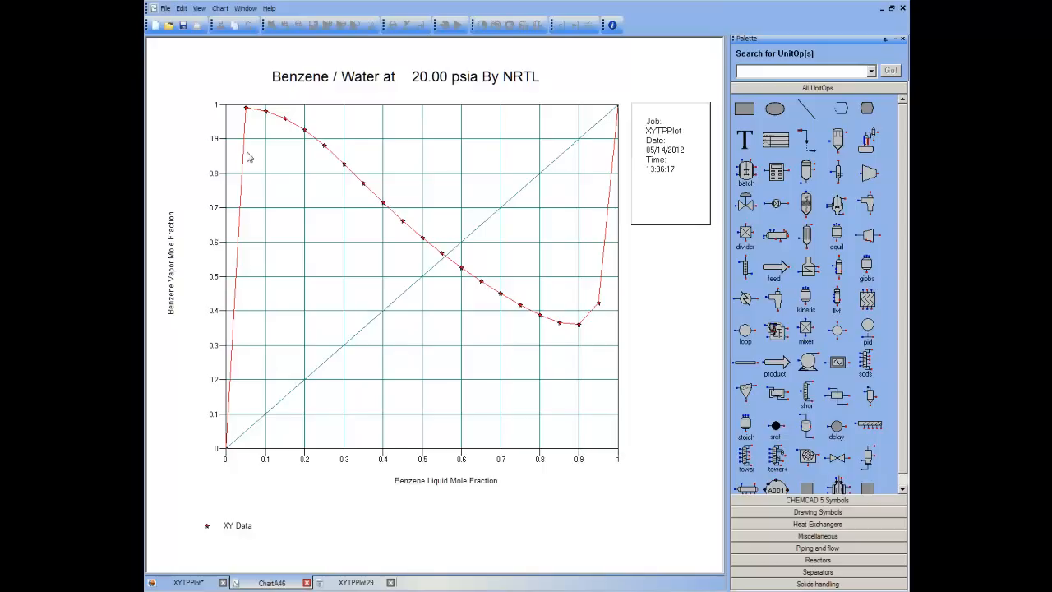
pyautogui.moveTo(553, 323)
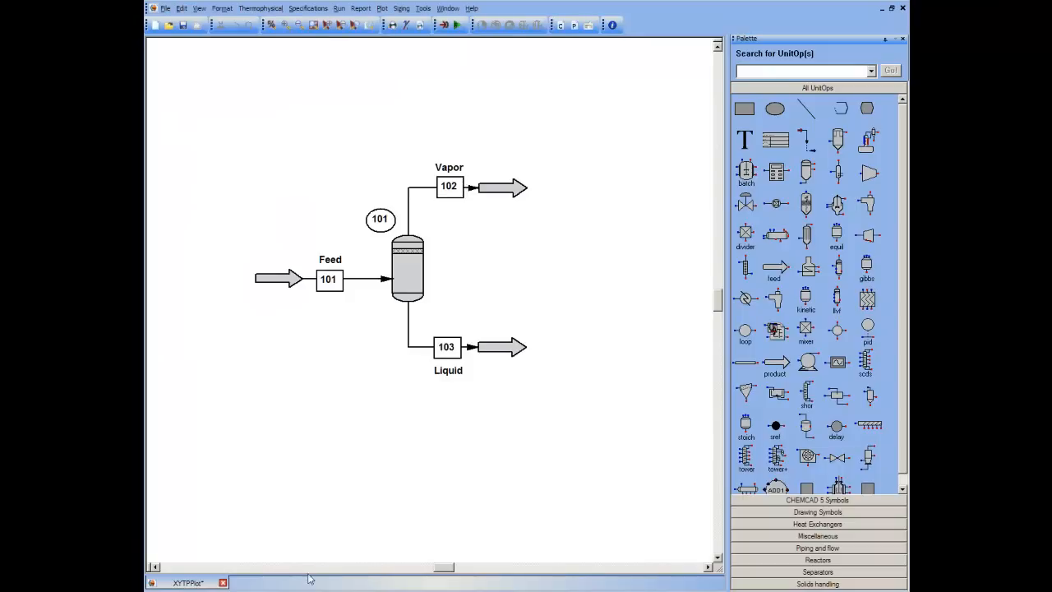
pyautogui.moveTo(278, 113)
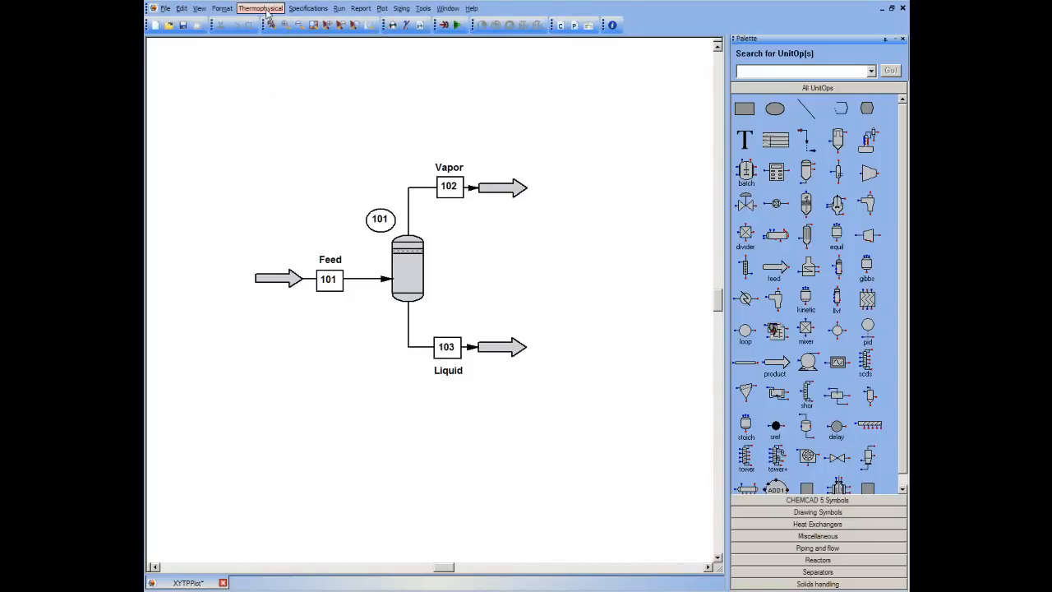
# Step: Open the Thermophysical menu over the Feed–Vapor–Liquid flowsheet
pyautogui.click(260, 8)
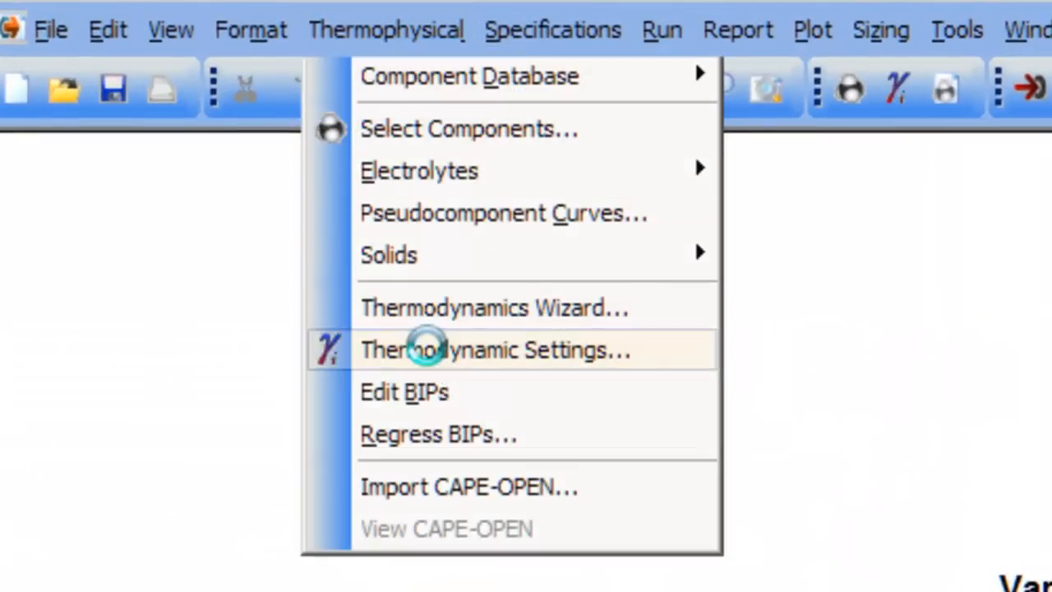
# Step: Set the global phase option to Vapor/Liquid/Liquid/Solid, keeping NRTL, and apply
pyautogui.click(491, 349)
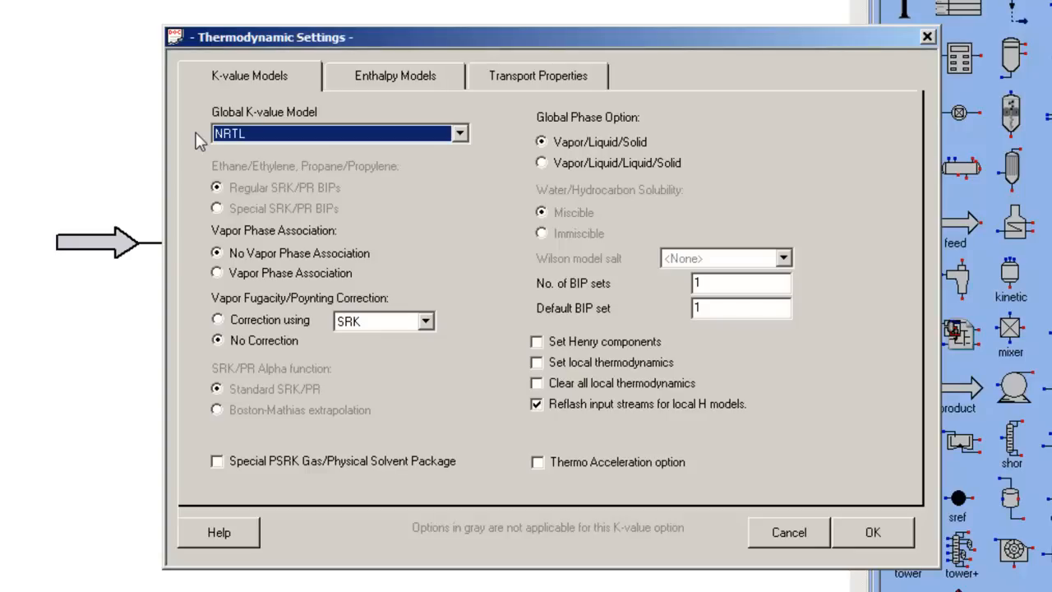
pyautogui.moveTo(202, 148)
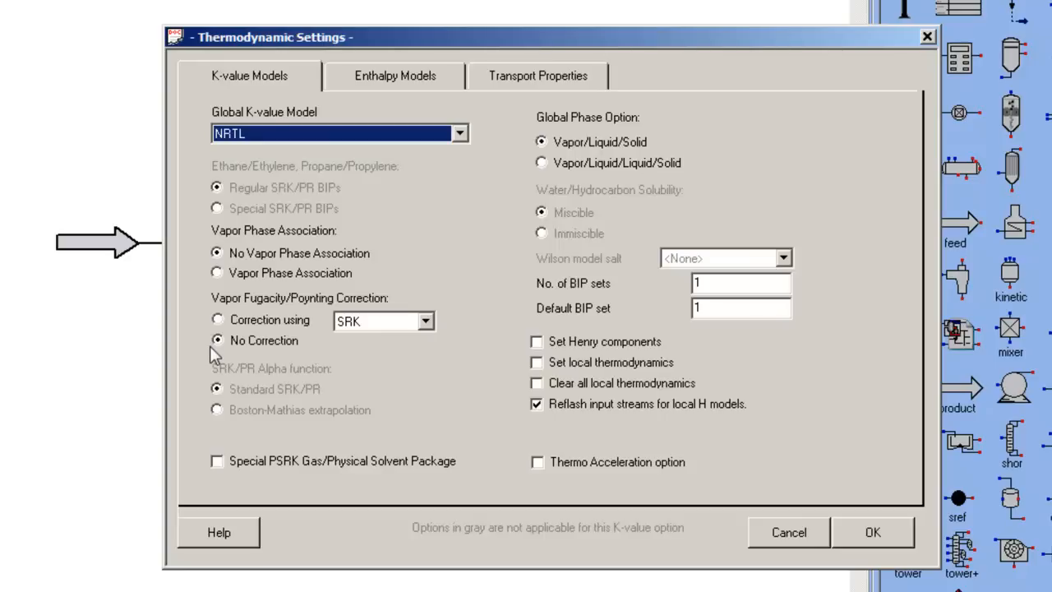
pyautogui.moveTo(271, 337)
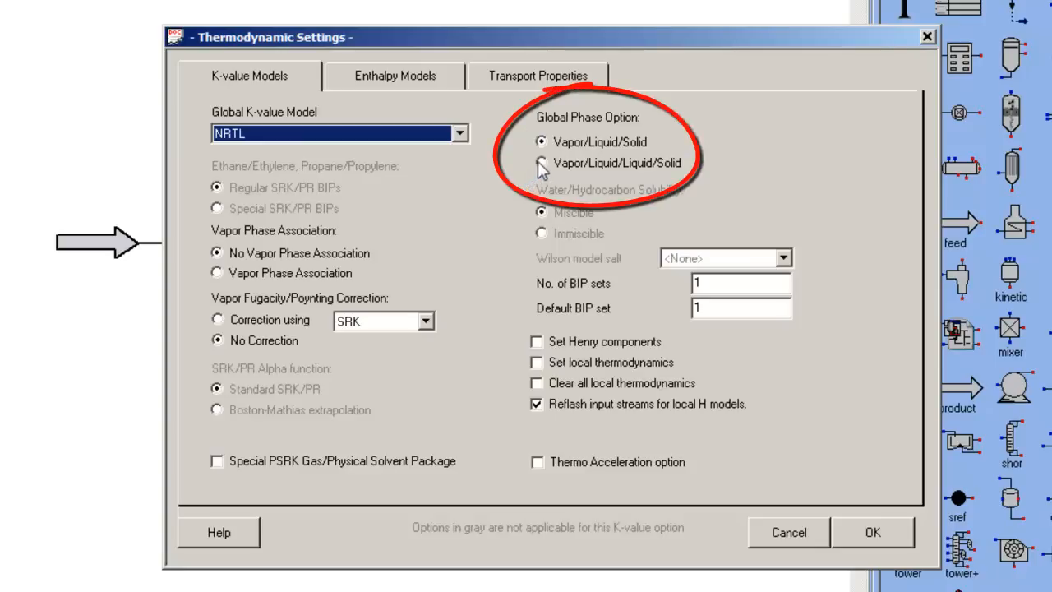
pyautogui.moveTo(592, 154)
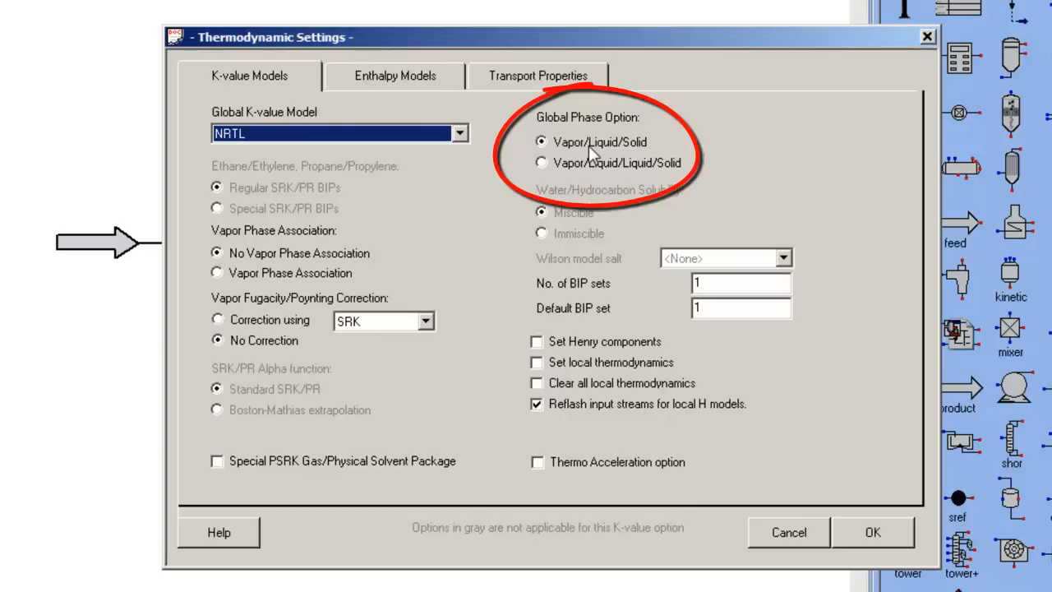
pyautogui.moveTo(584, 175)
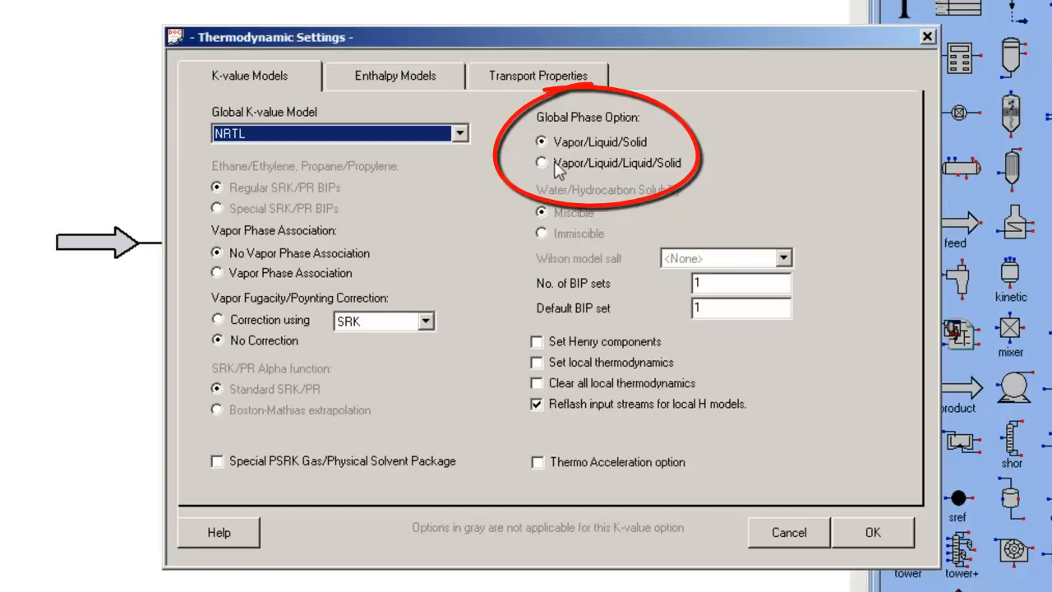
pyautogui.click(542, 163)
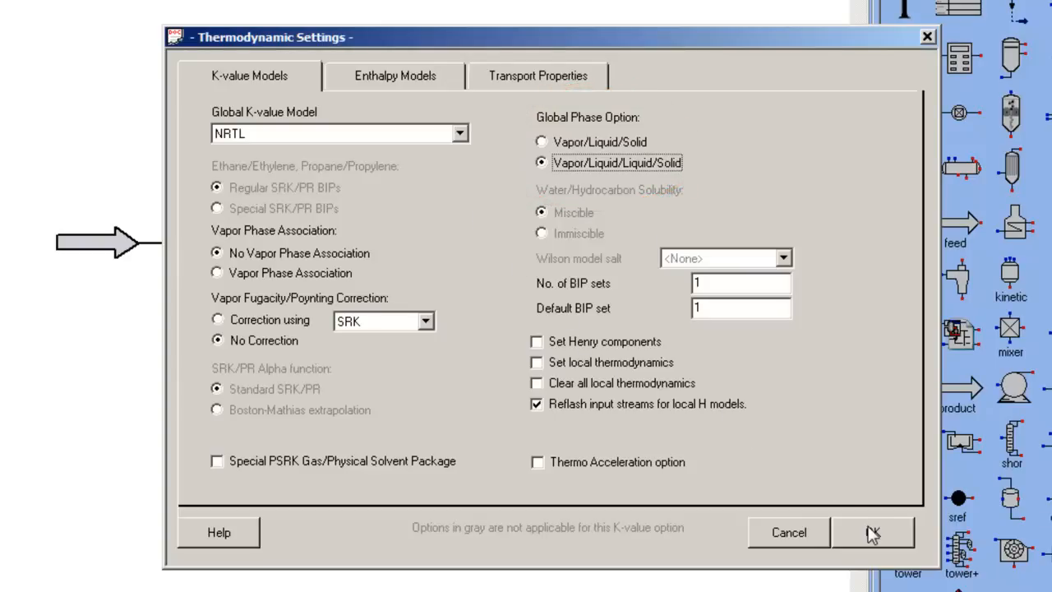
pyautogui.click(873, 533)
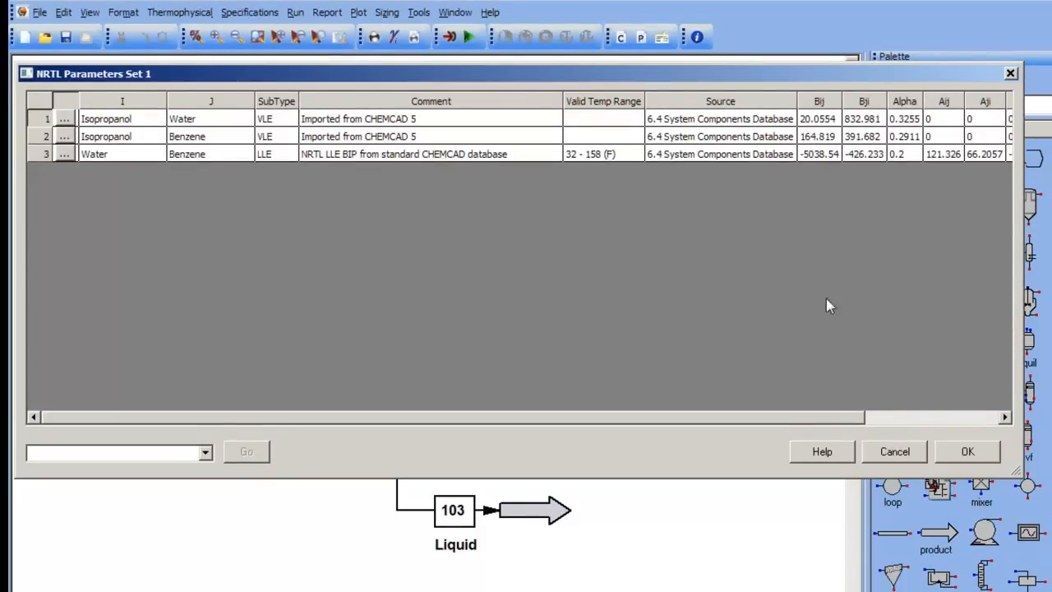
pyautogui.moveTo(964, 170)
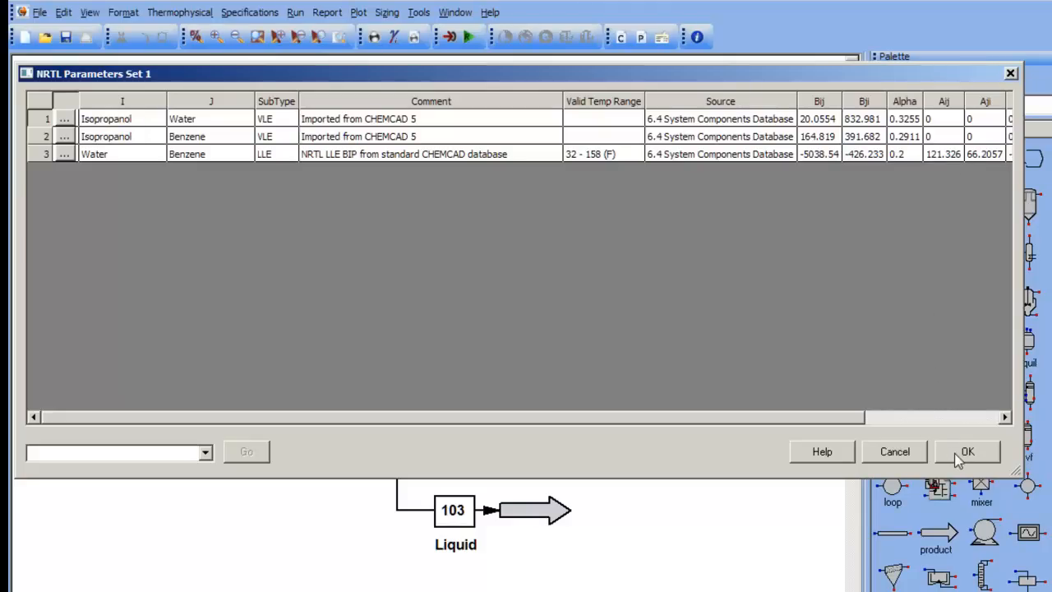
# Step: Accept NRTL parameters, reinitialize streams, and rerun benzene/water TPXY at 20 psia
pyautogui.click(967, 451)
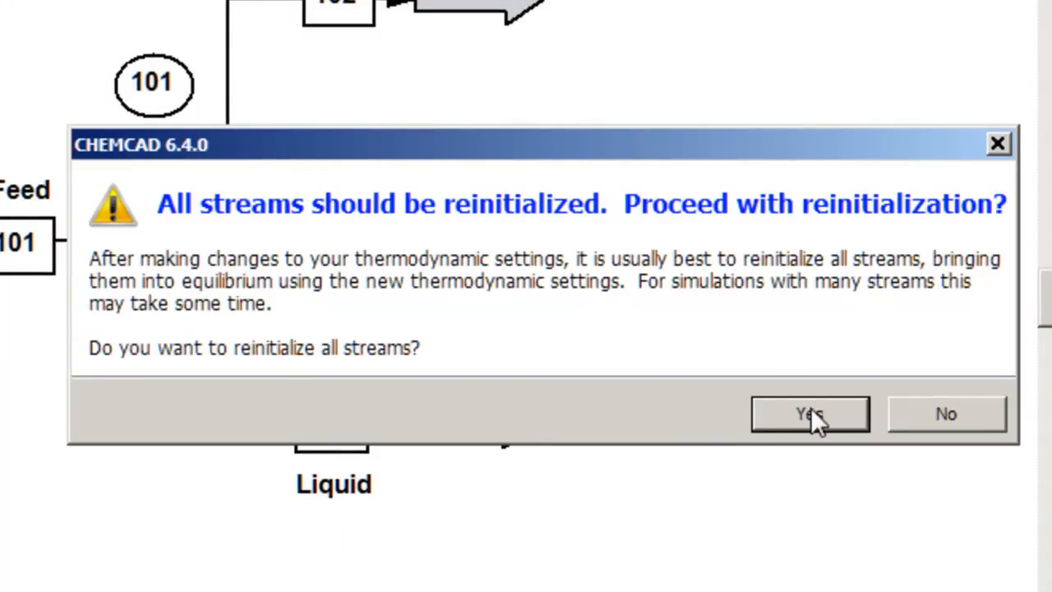
pyautogui.click(809, 413)
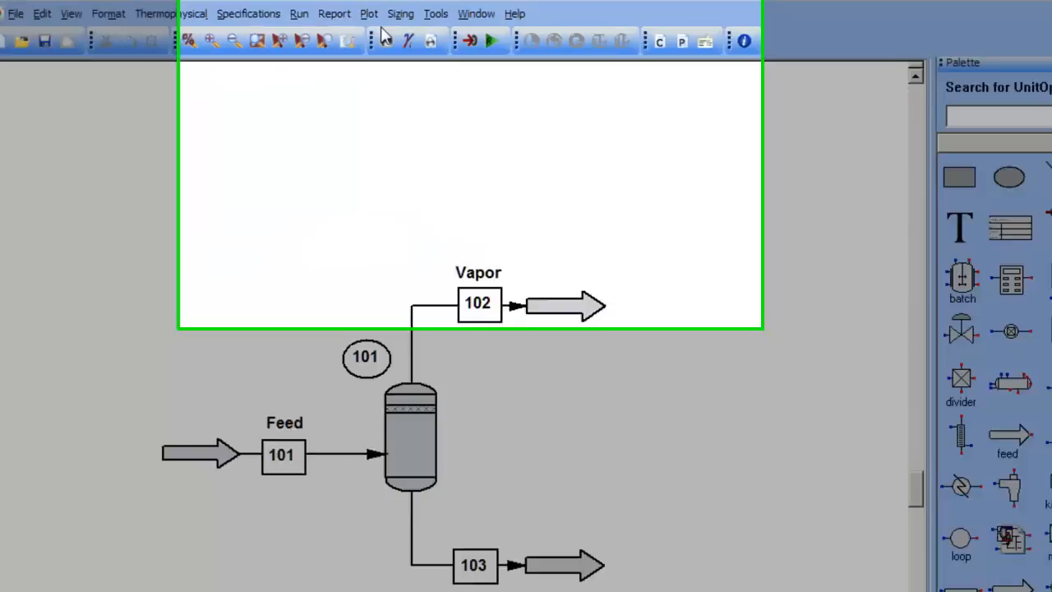
pyautogui.click(368, 14)
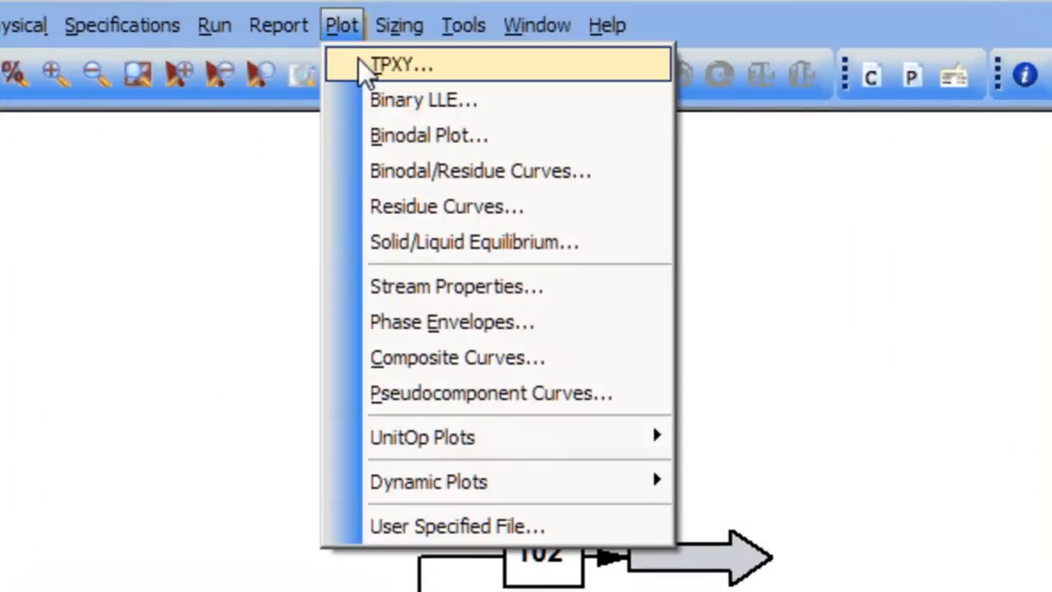
pyautogui.click(401, 65)
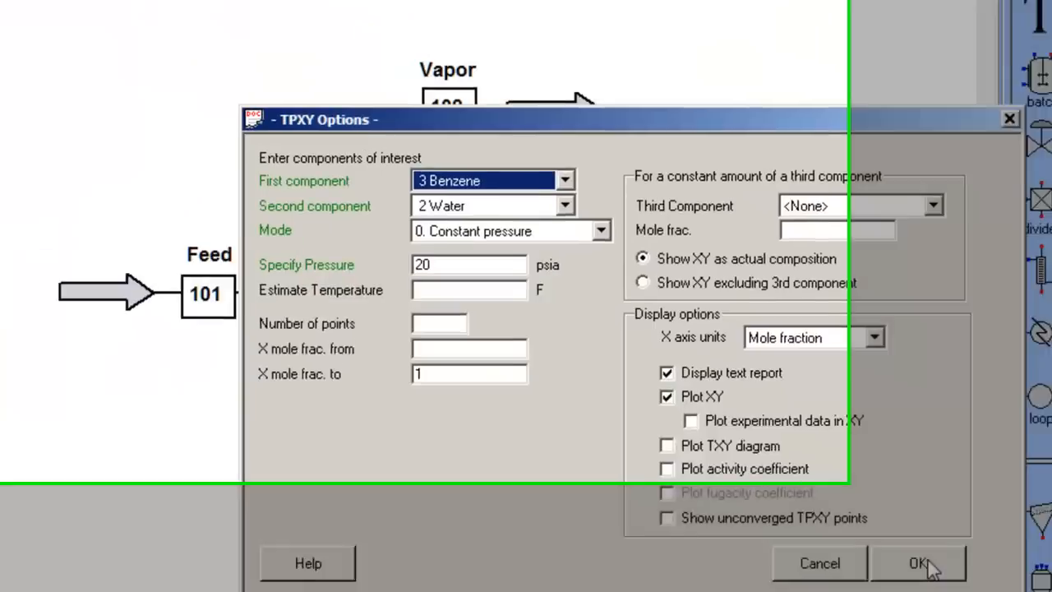
pyautogui.click(918, 563)
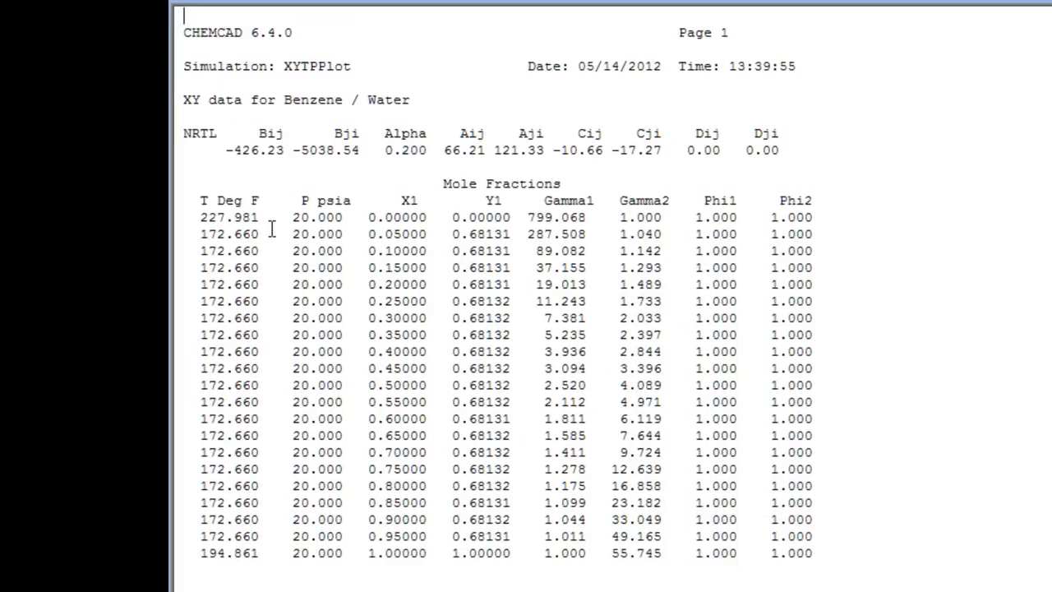
pyautogui.moveTo(264, 462)
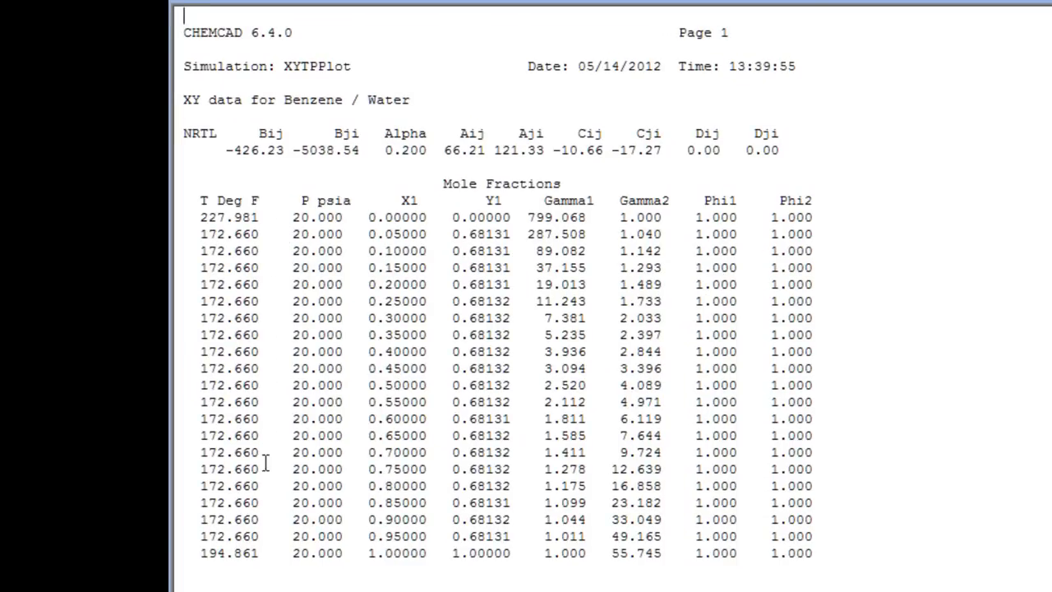
pyautogui.moveTo(268, 534)
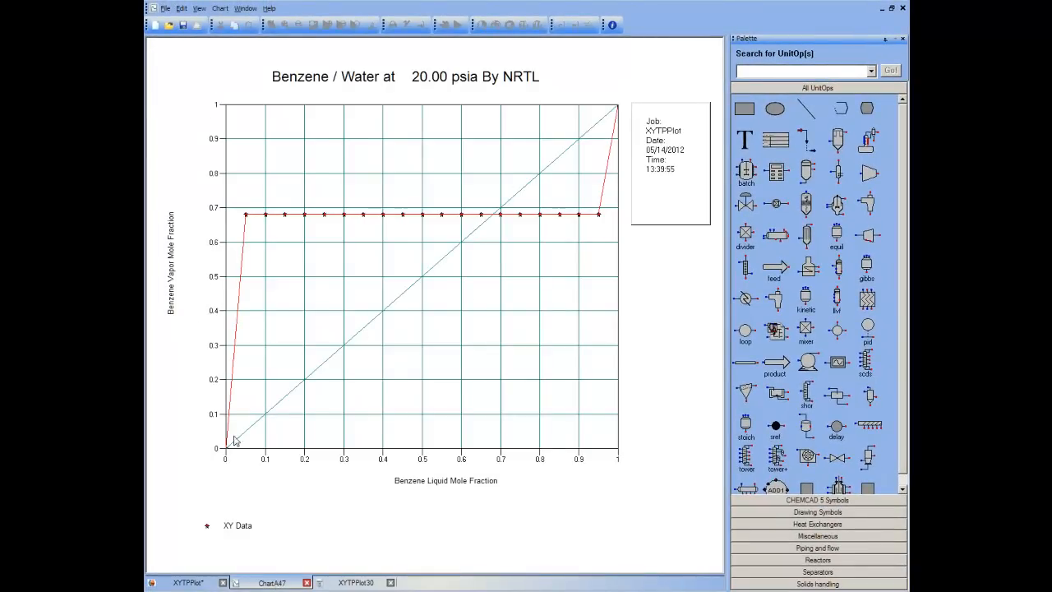
pyautogui.moveTo(300, 226)
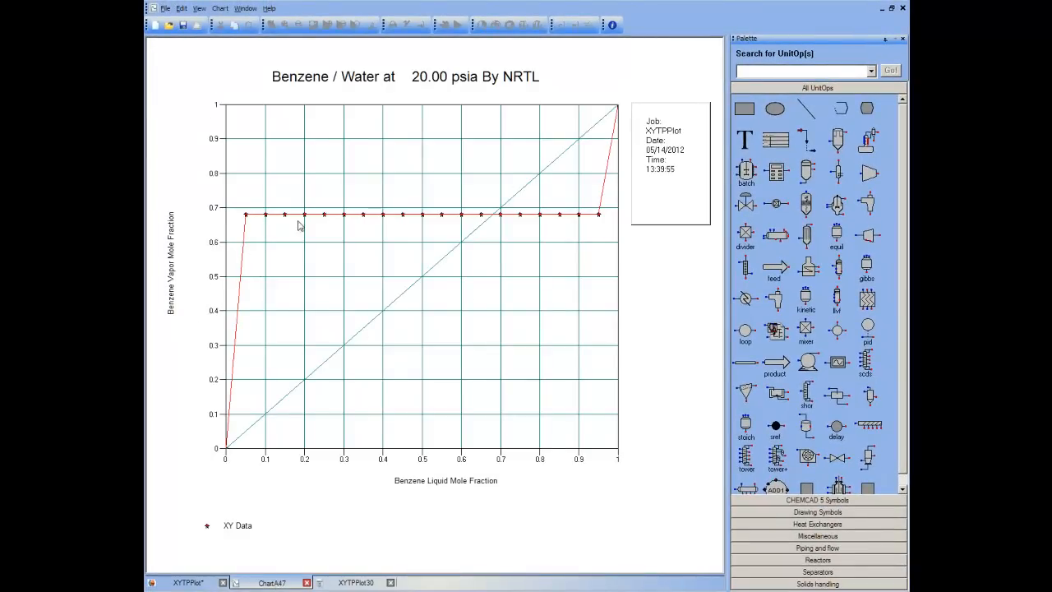
pyautogui.moveTo(582, 219)
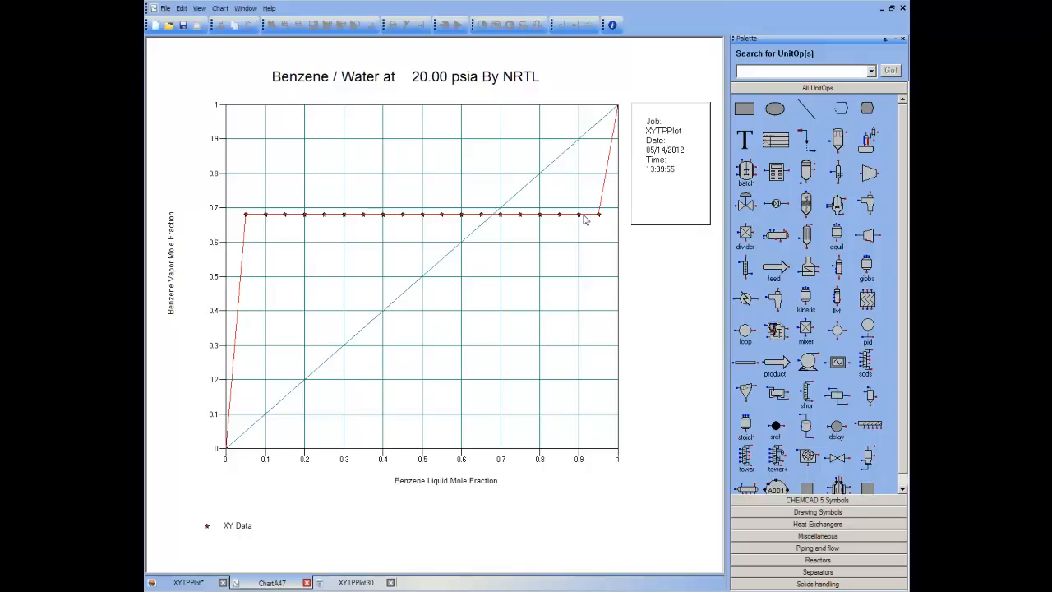
pyautogui.moveTo(526, 301)
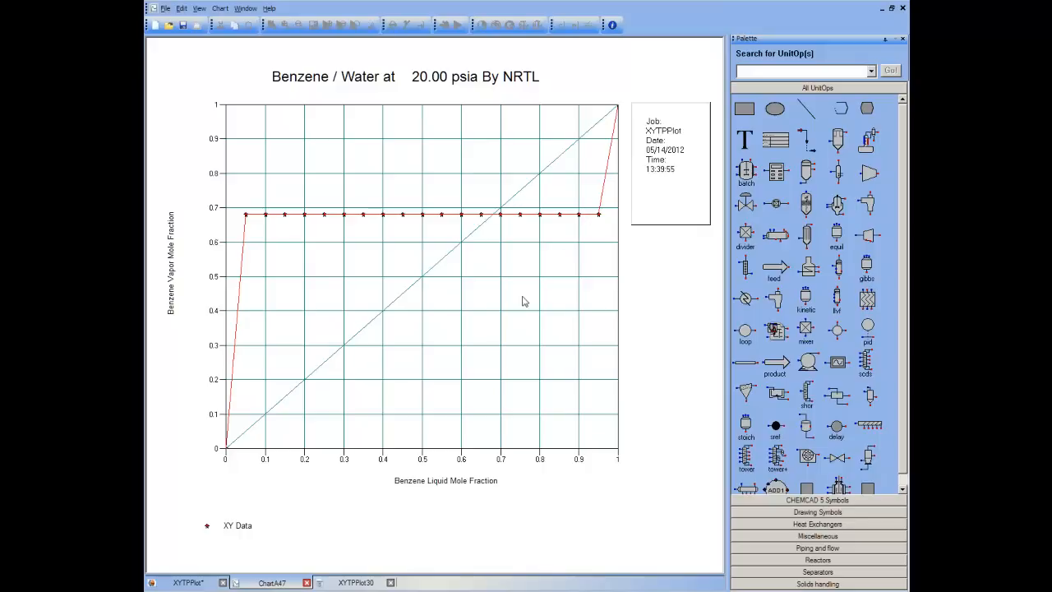
pyautogui.moveTo(473, 457)
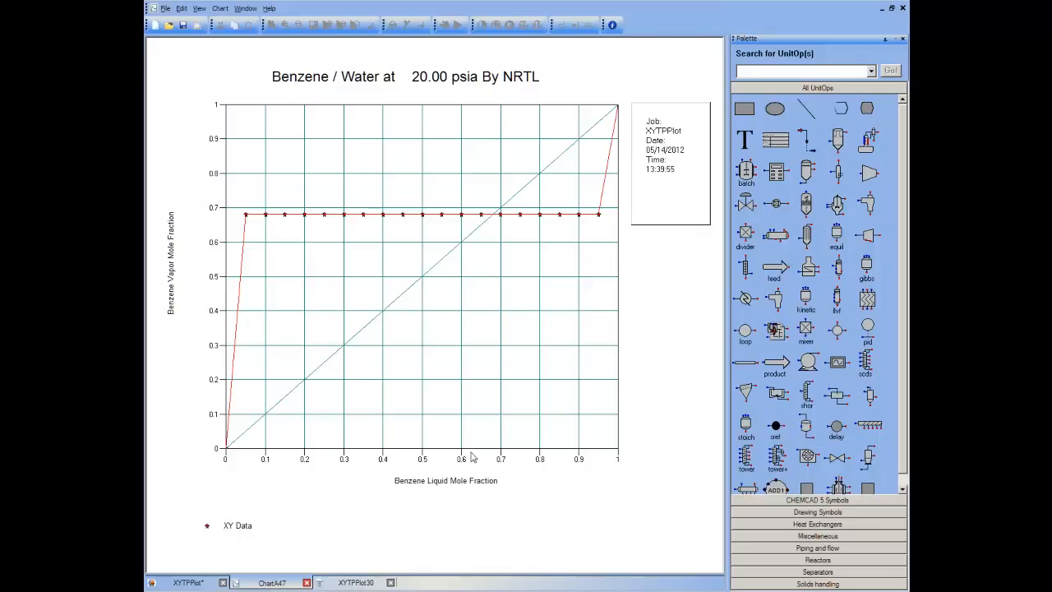
pyautogui.moveTo(574, 462)
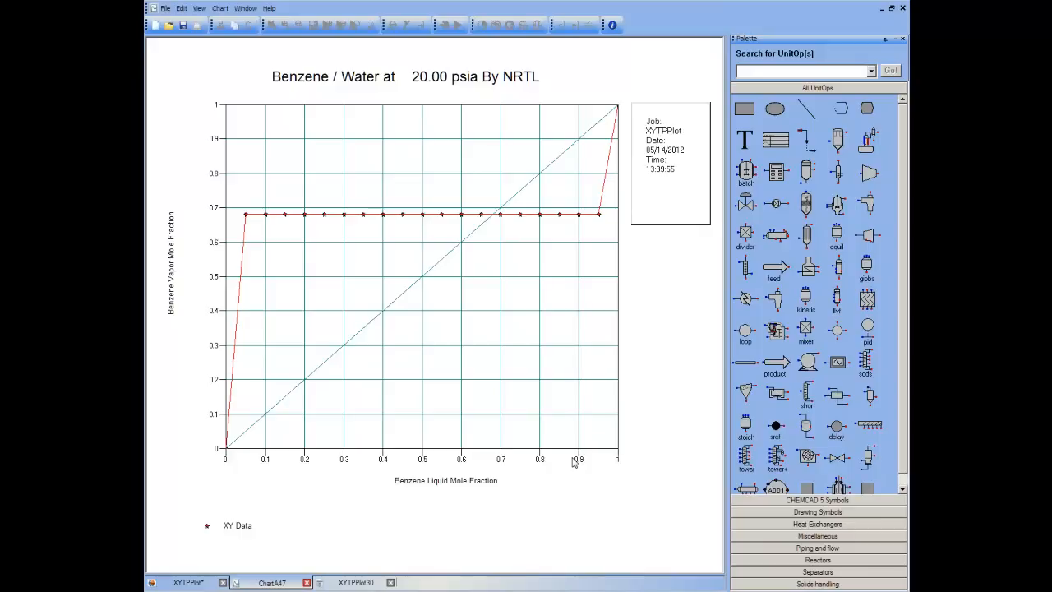
pyautogui.moveTo(253, 233)
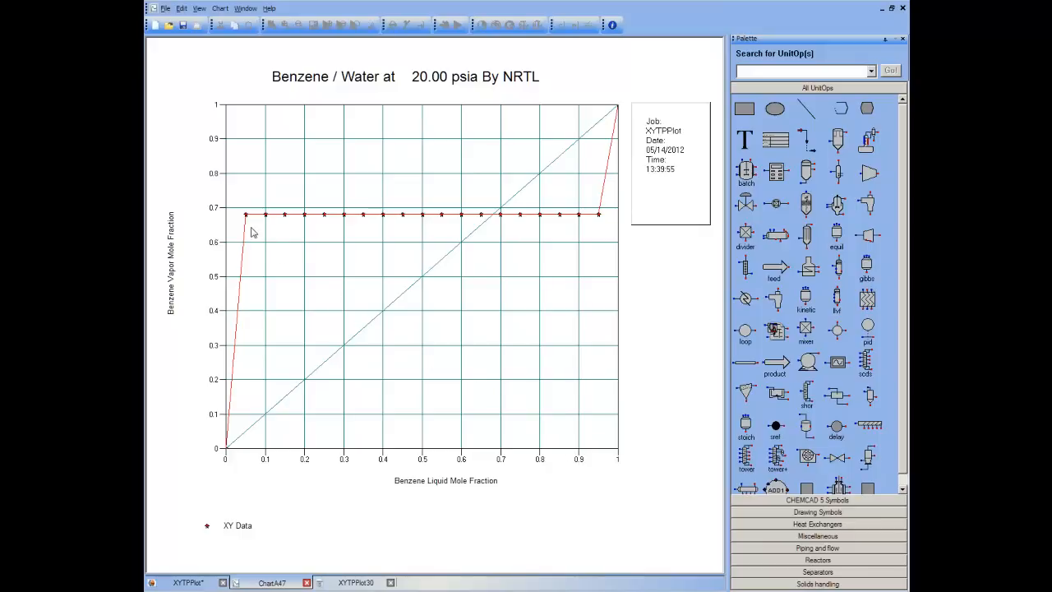
pyautogui.moveTo(234, 218)
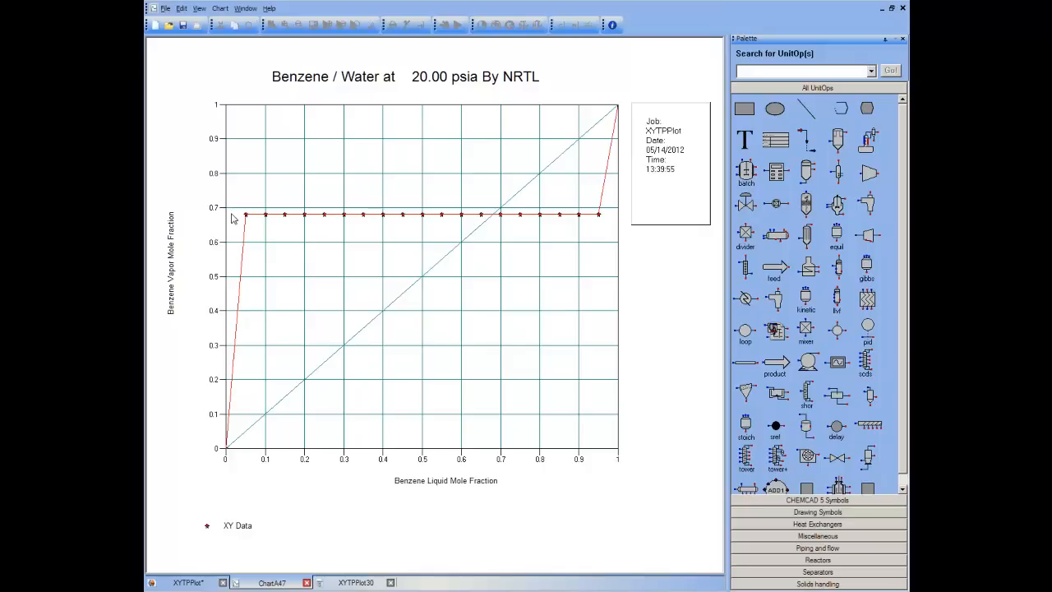
pyautogui.moveTo(613, 215)
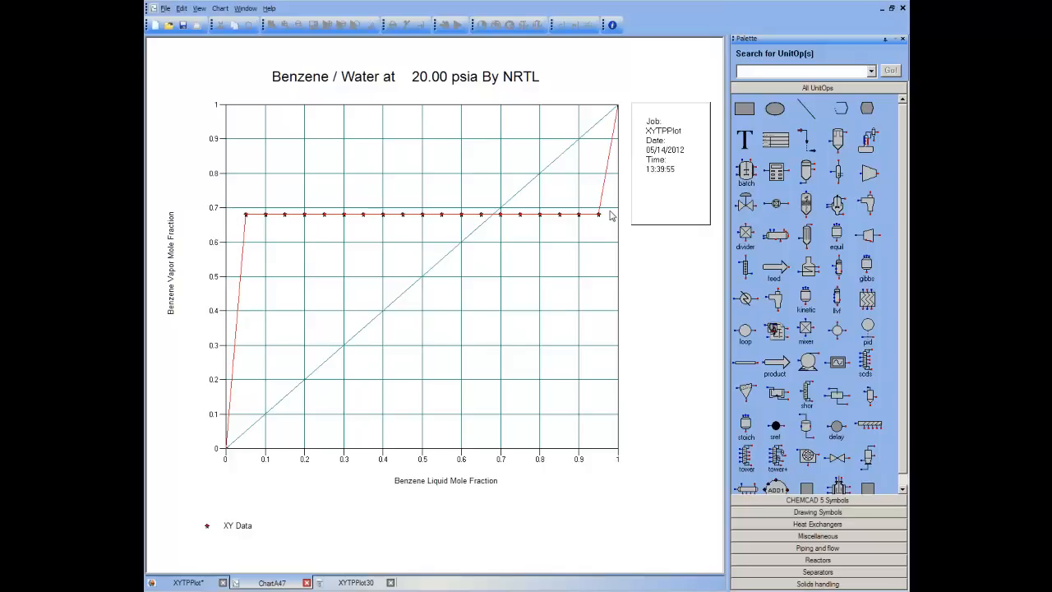